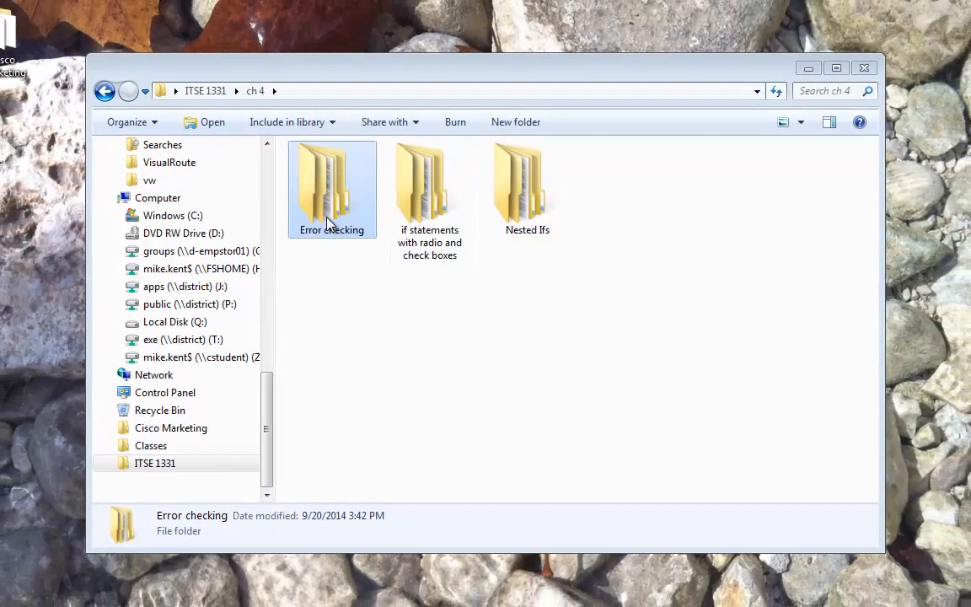
- Open Error checking.sln from the ch 4 Error checking folder in Visual Studio
double_click(331, 182)
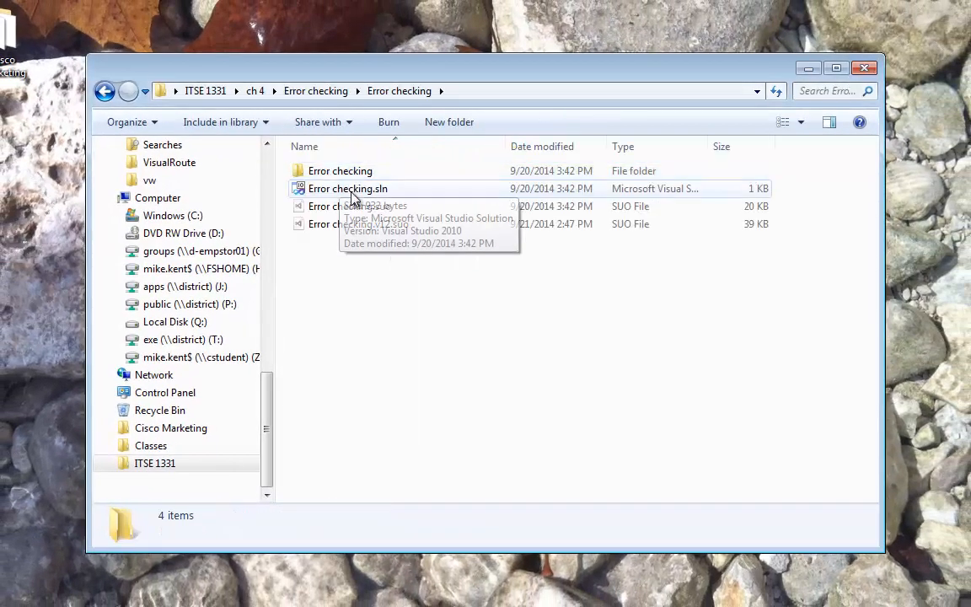
left_click(348, 188)
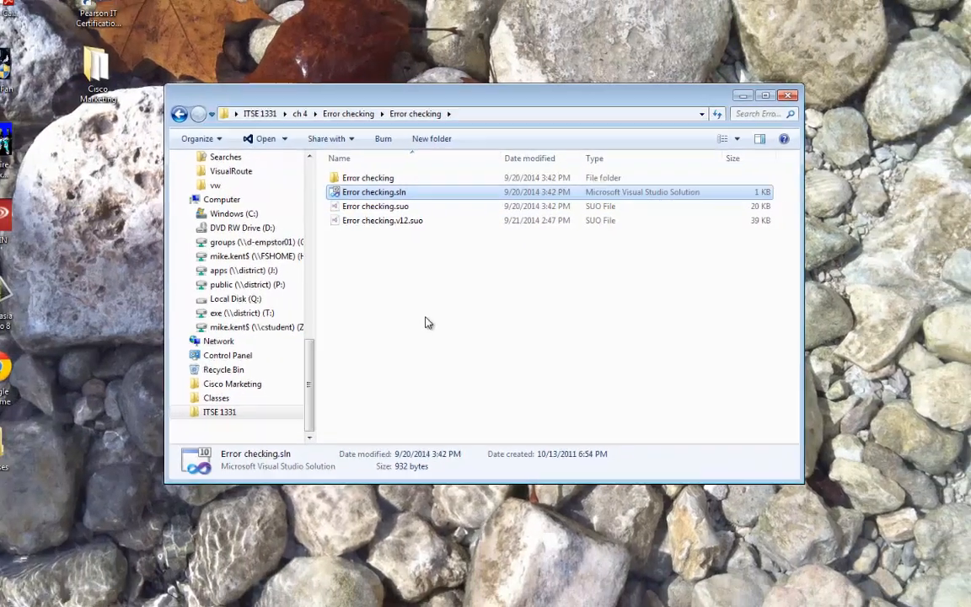
double_click(374, 193)
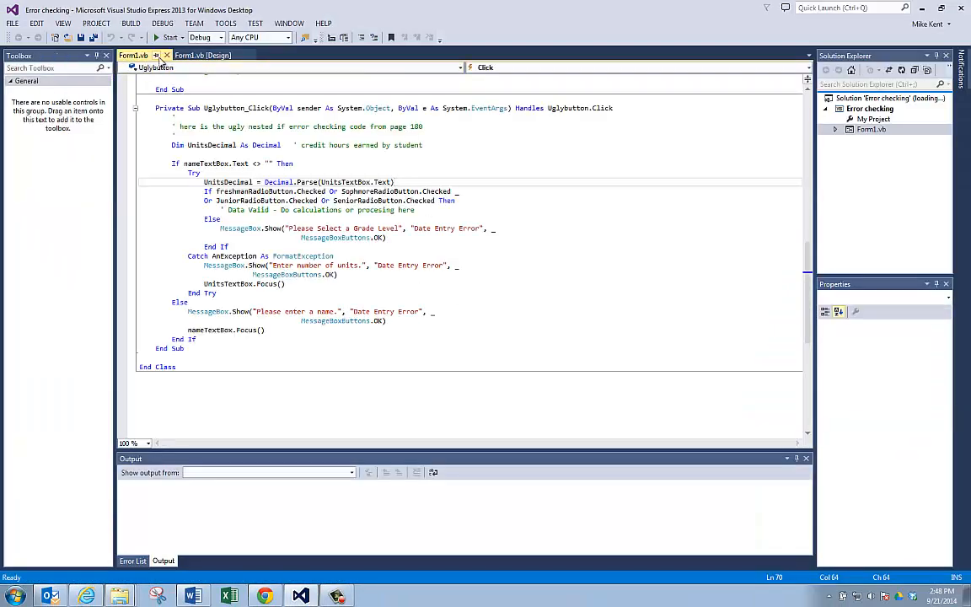
- Show Form1's design and review the Credit Hours box, Ugly Code and Nice Code buttons
left_click(202, 54)
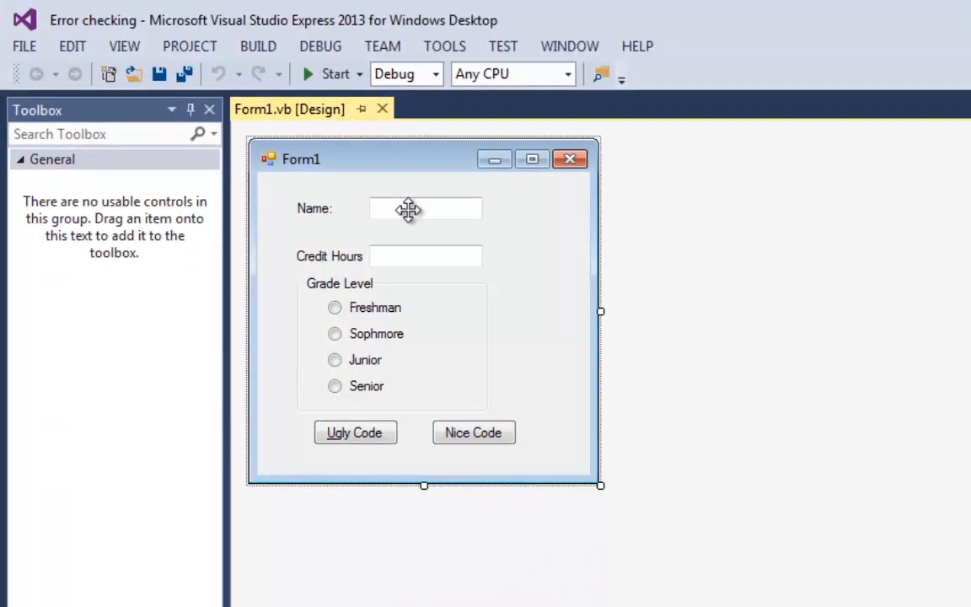
left_click(425, 256)
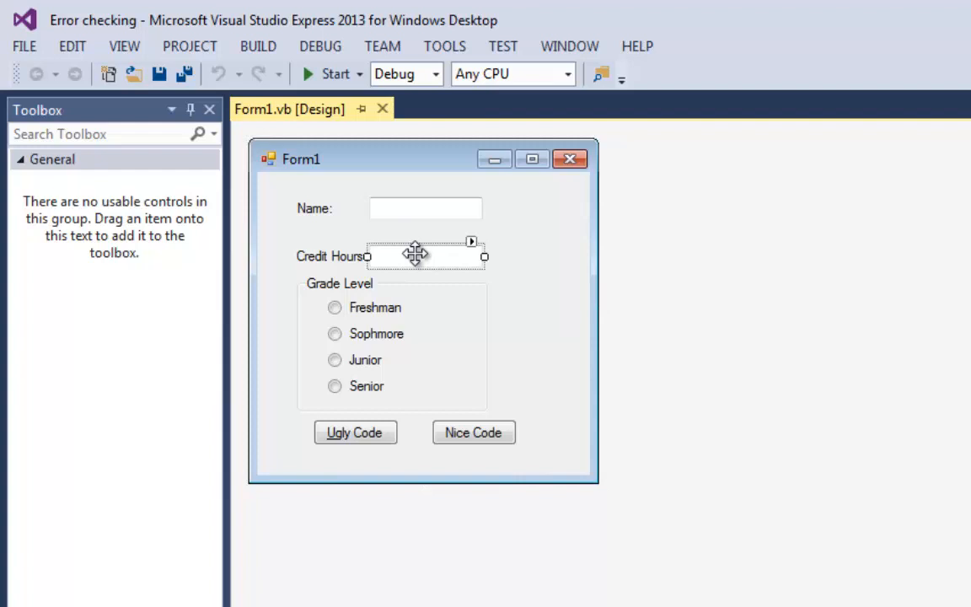
mouse_move(329, 333)
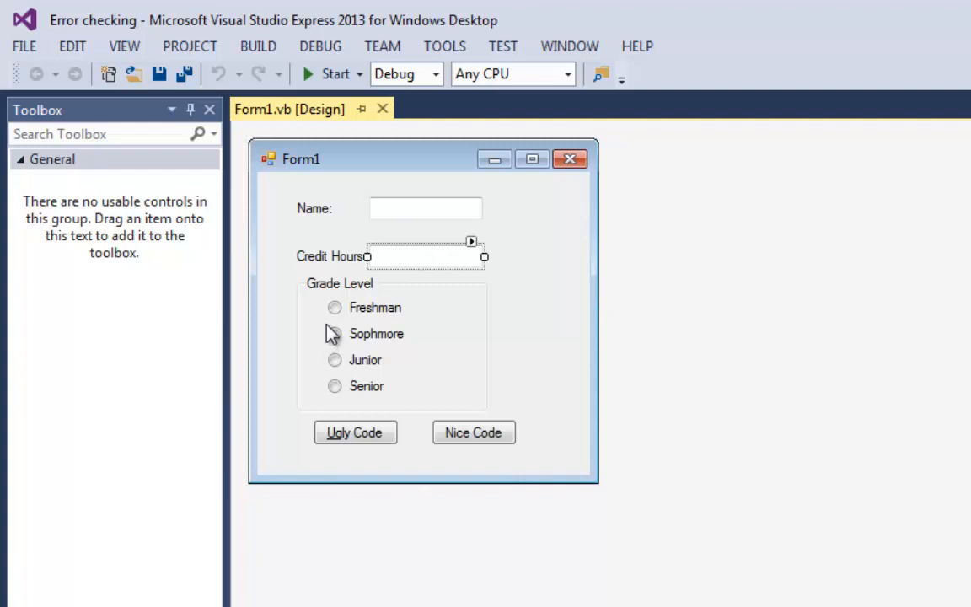
mouse_move(367, 410)
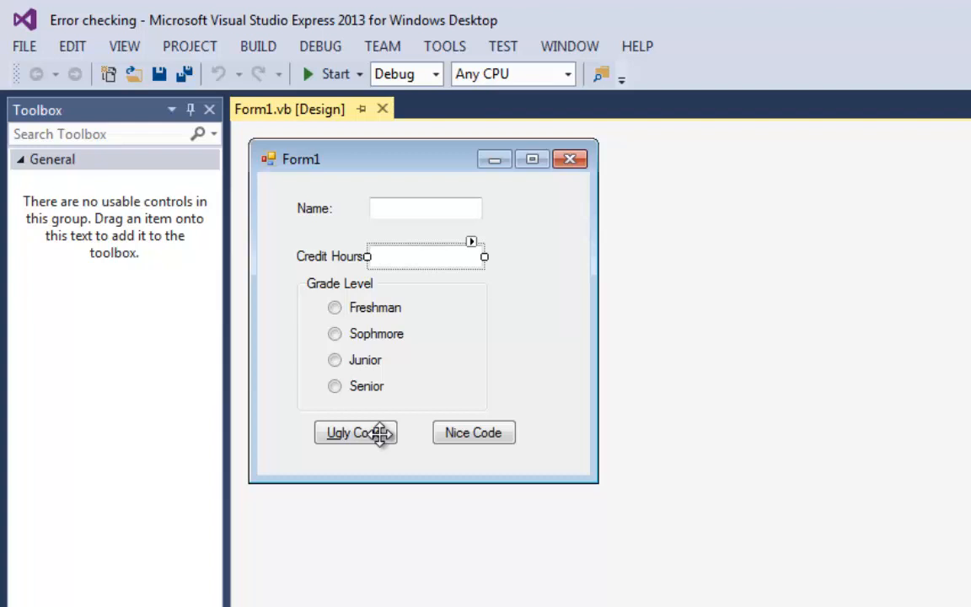
mouse_move(398, 556)
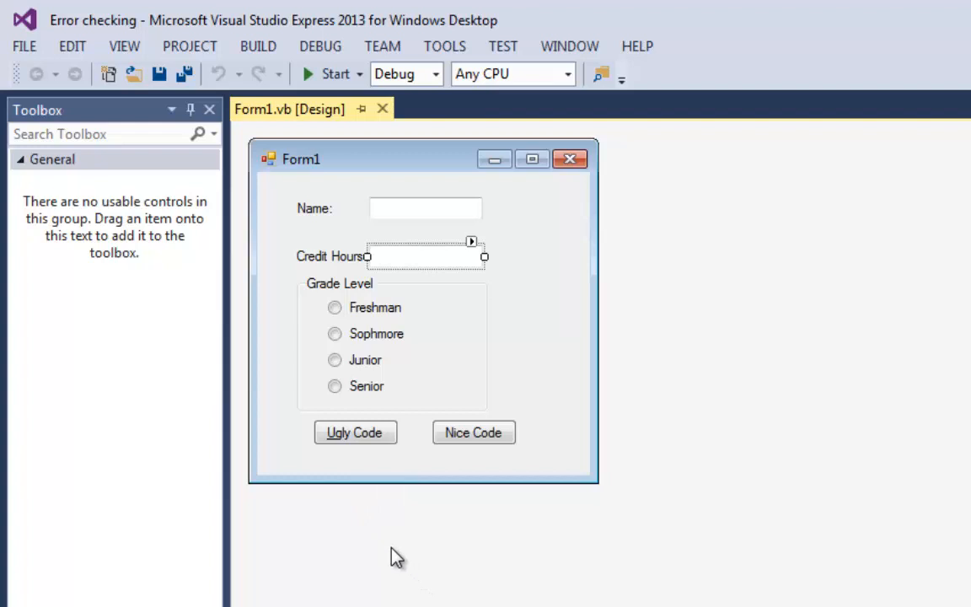
left_click(354, 432)
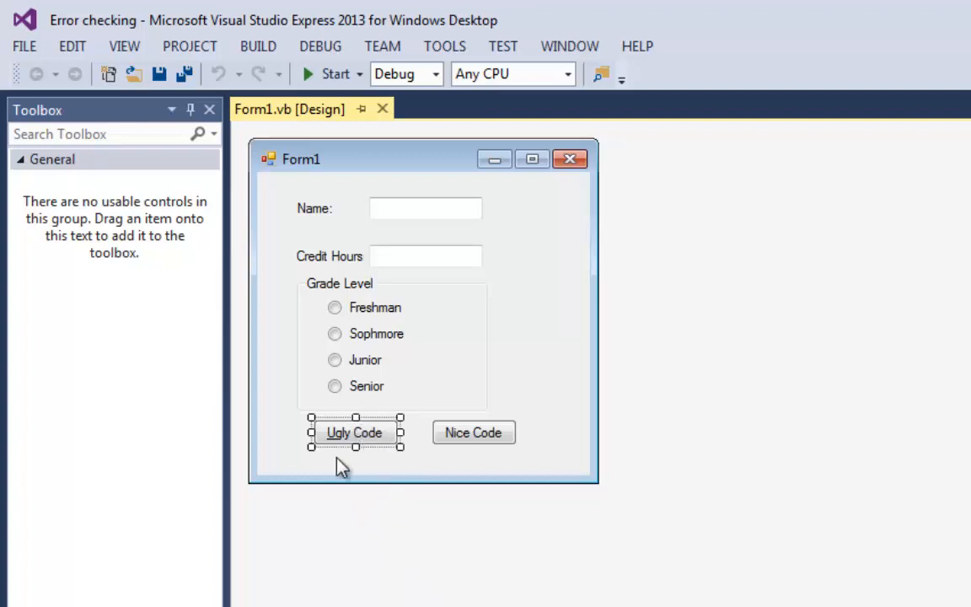
mouse_move(337, 469)
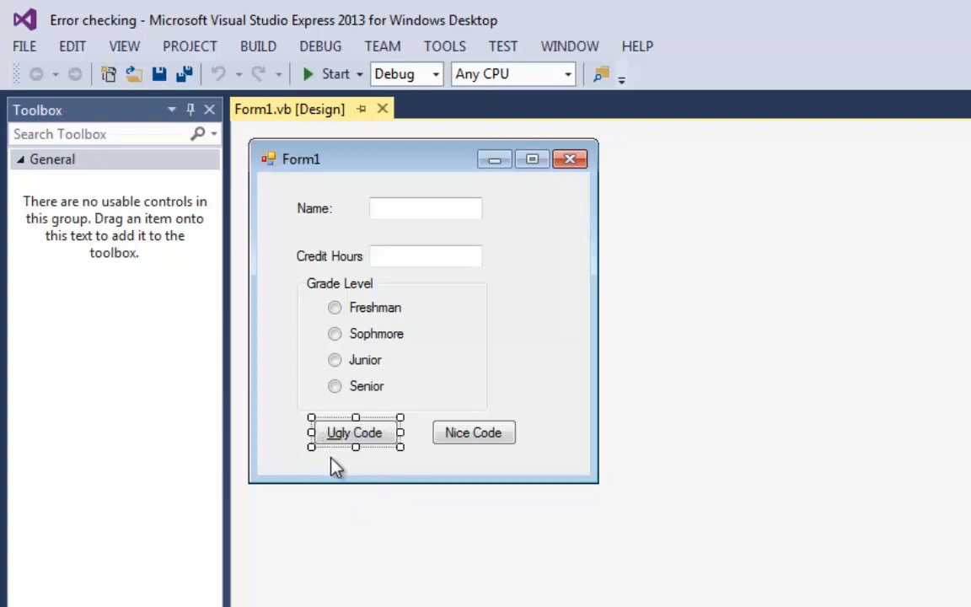
mouse_move(497, 442)
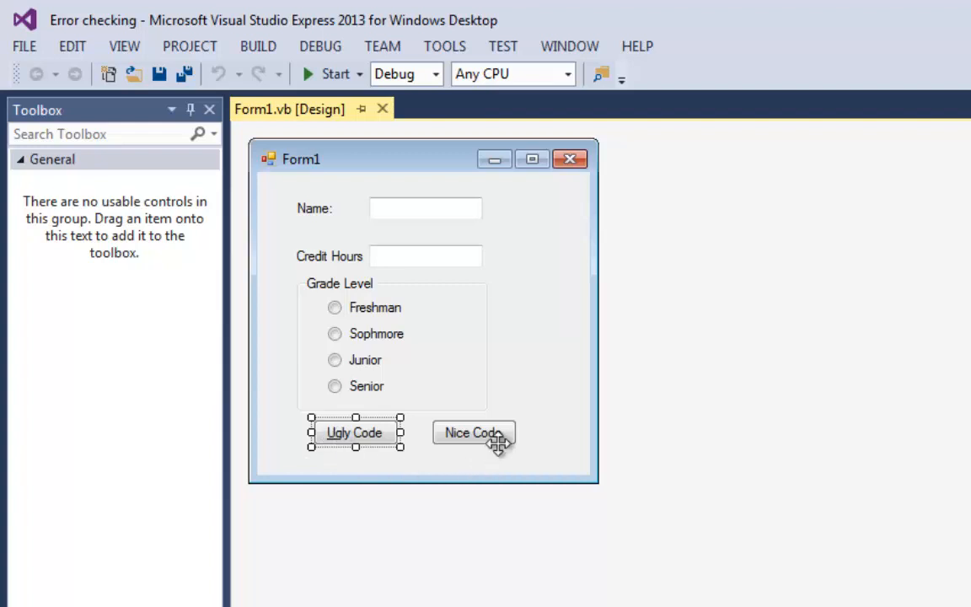
left_click(472, 431)
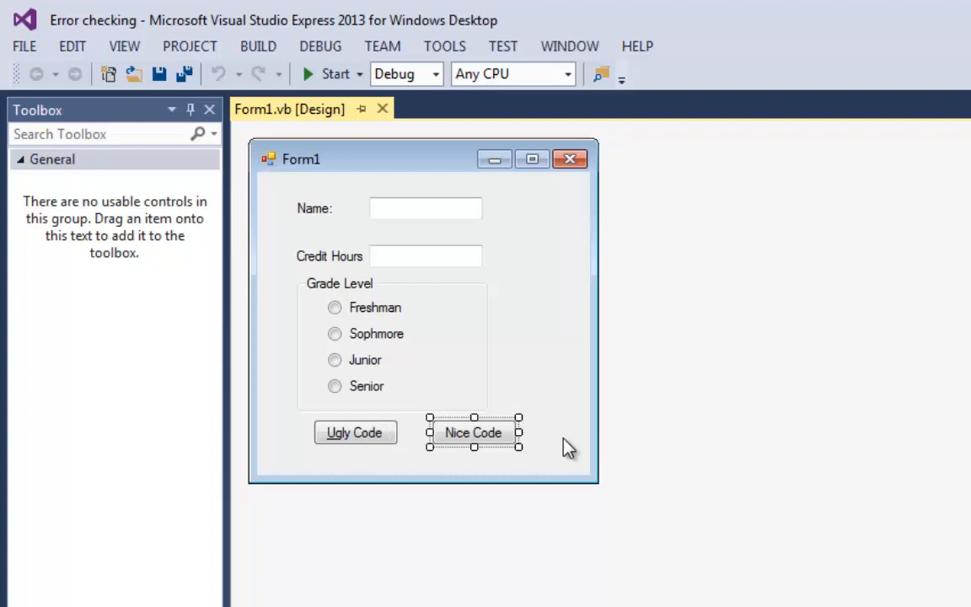
mouse_move(657, 425)
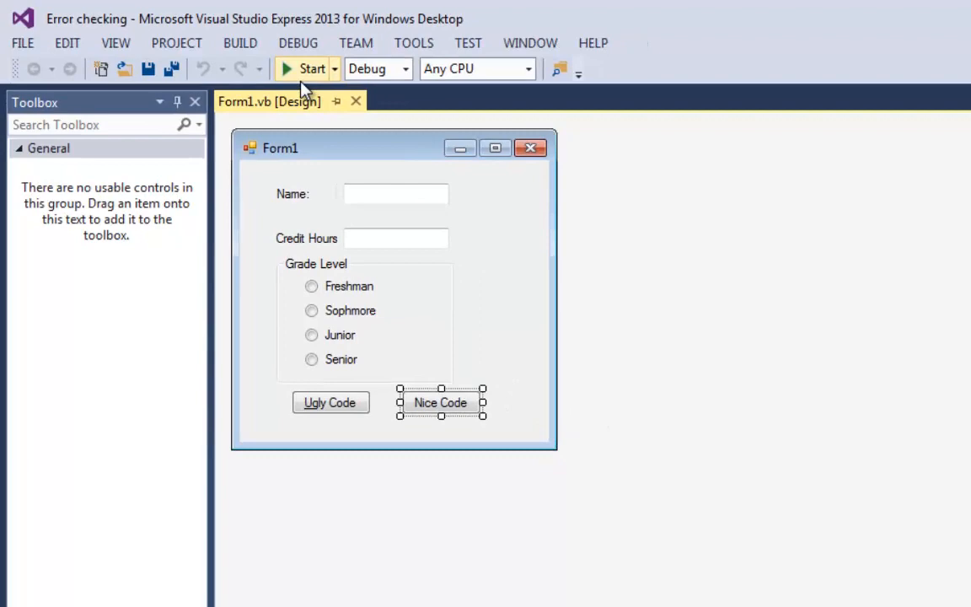
- Start the form and trigger the missing-name error with empty fields, then dismiss it
left_click(307, 67)
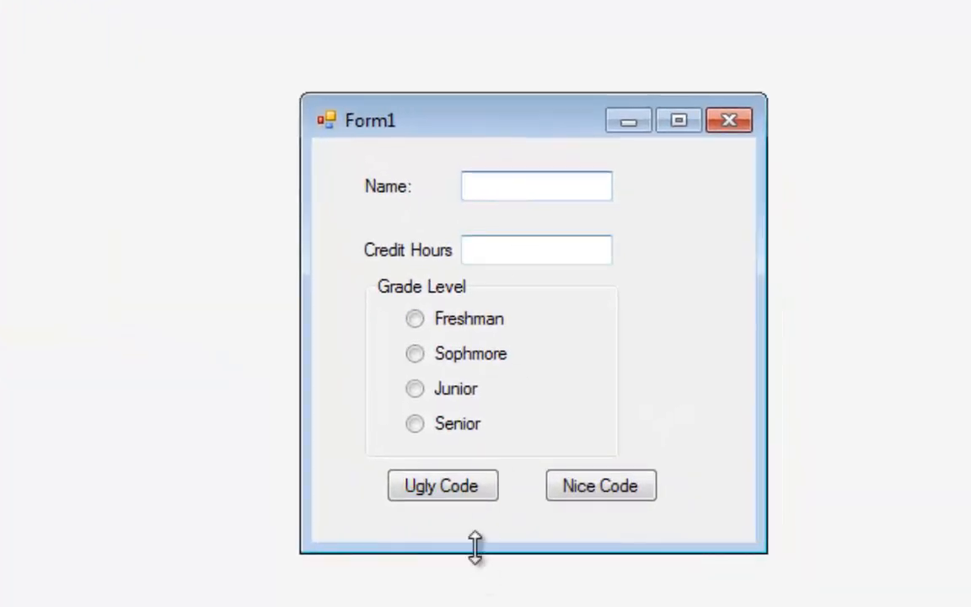
left_click(442, 486)
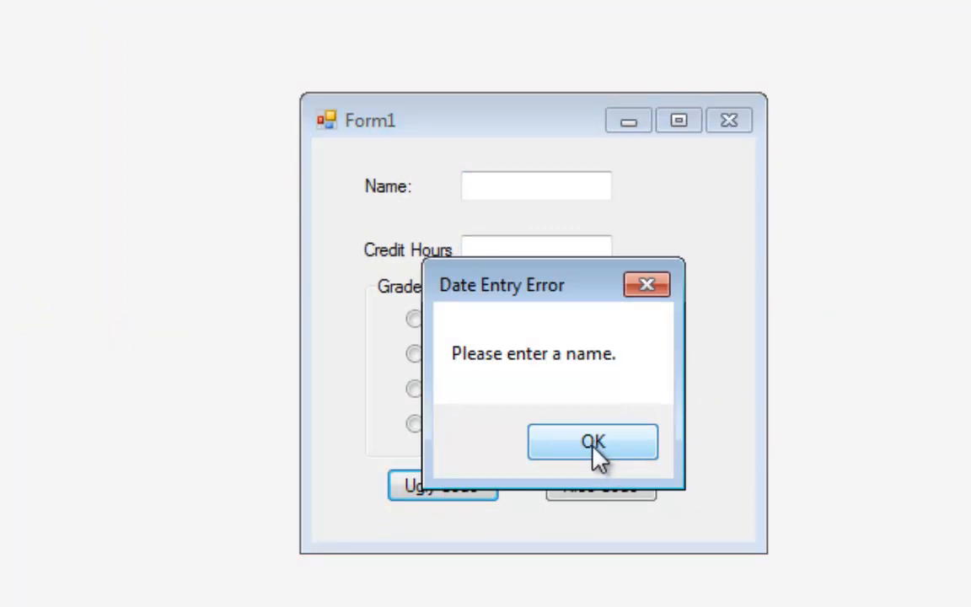
left_click(594, 441)
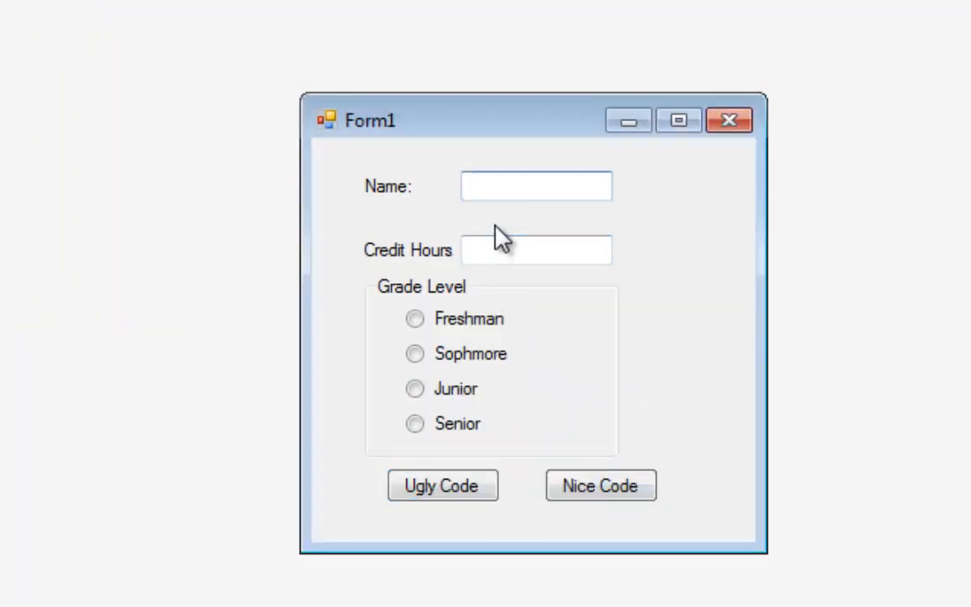
- Enter the name Fred and trigger the missing-units error, then dismiss it
type("Fred")
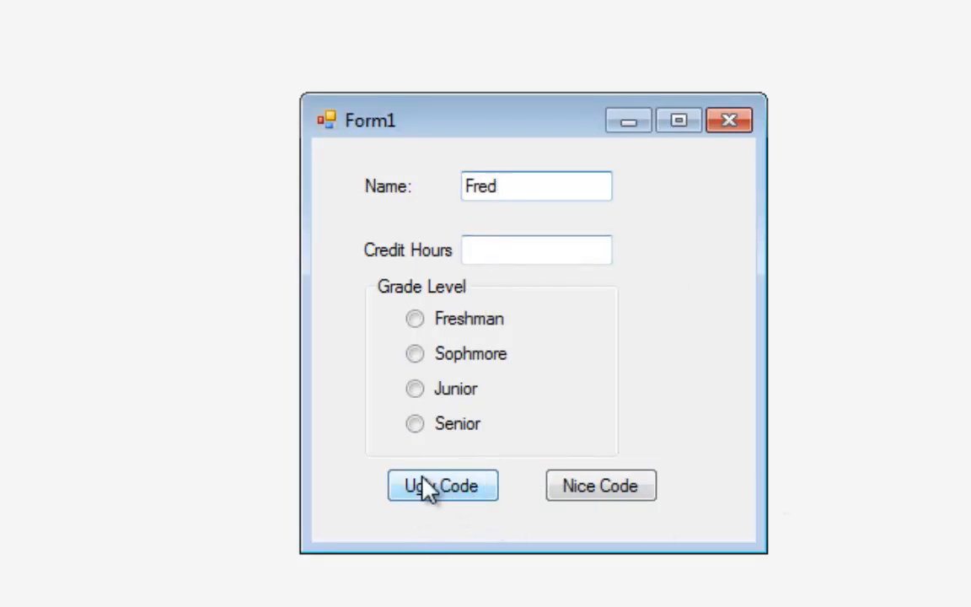
left_click(442, 486)
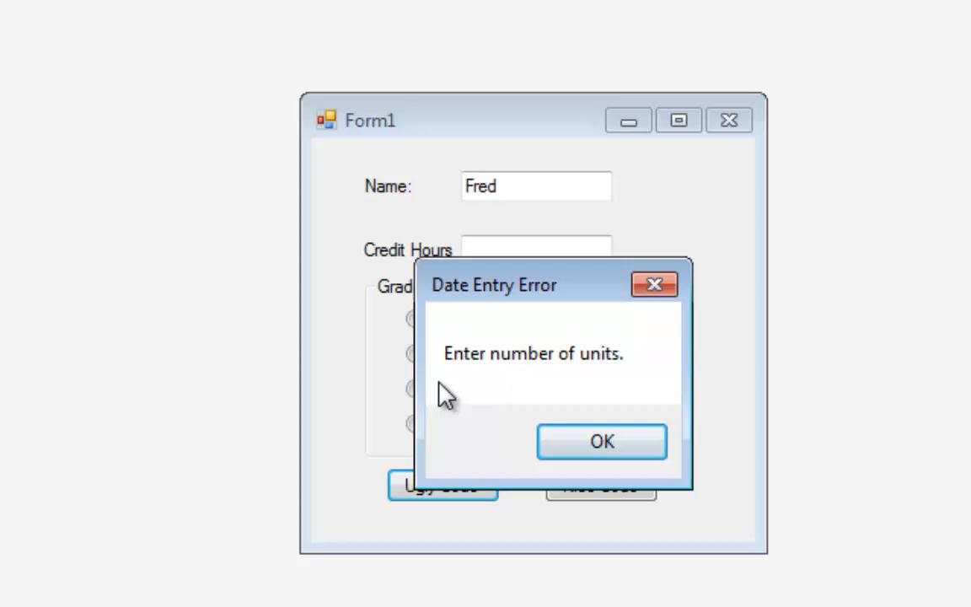
left_click(600, 441)
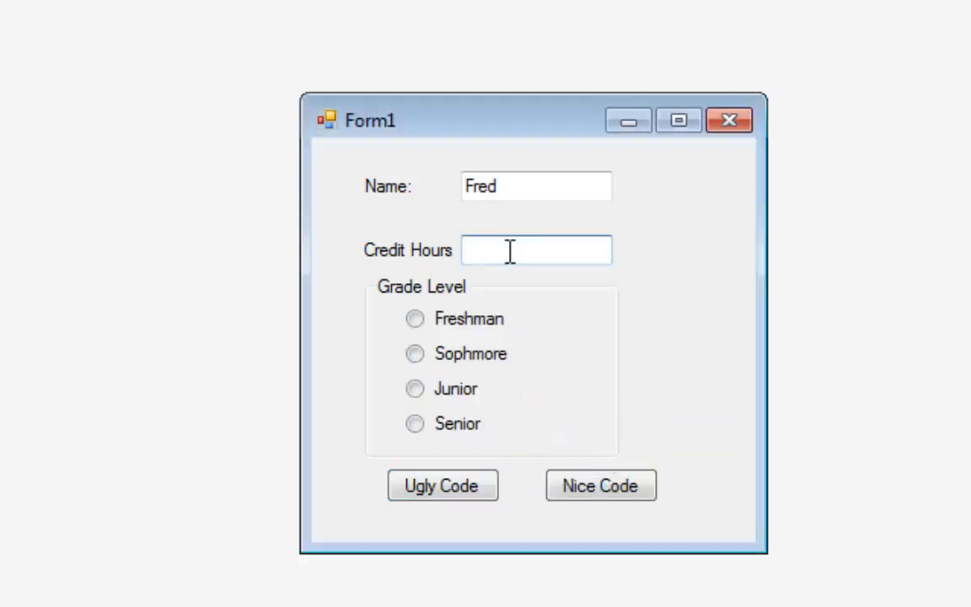
- Enter 42 credit hours and trigger the missing grade level error, then dismiss it
type("4")
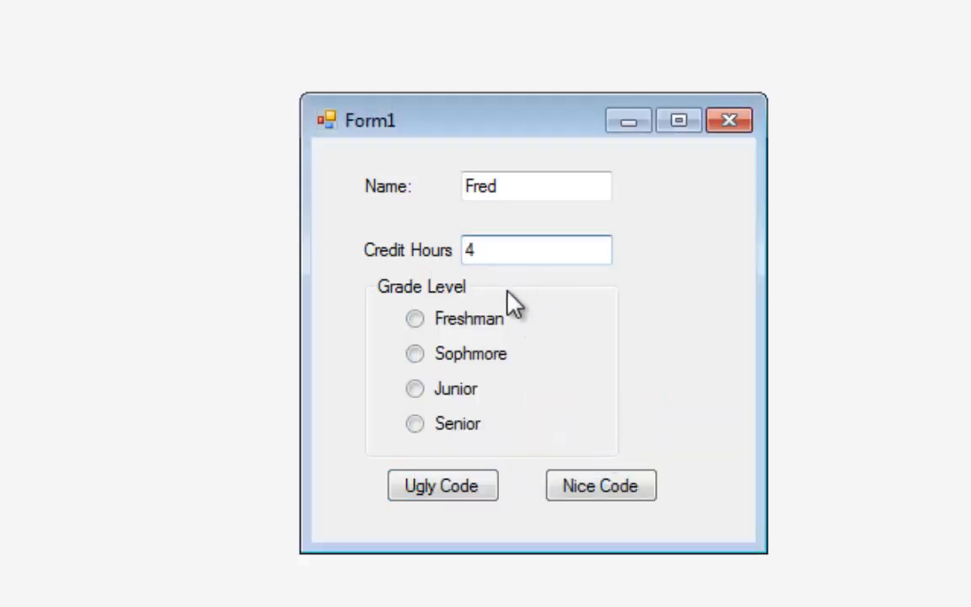
left_click(442, 485)
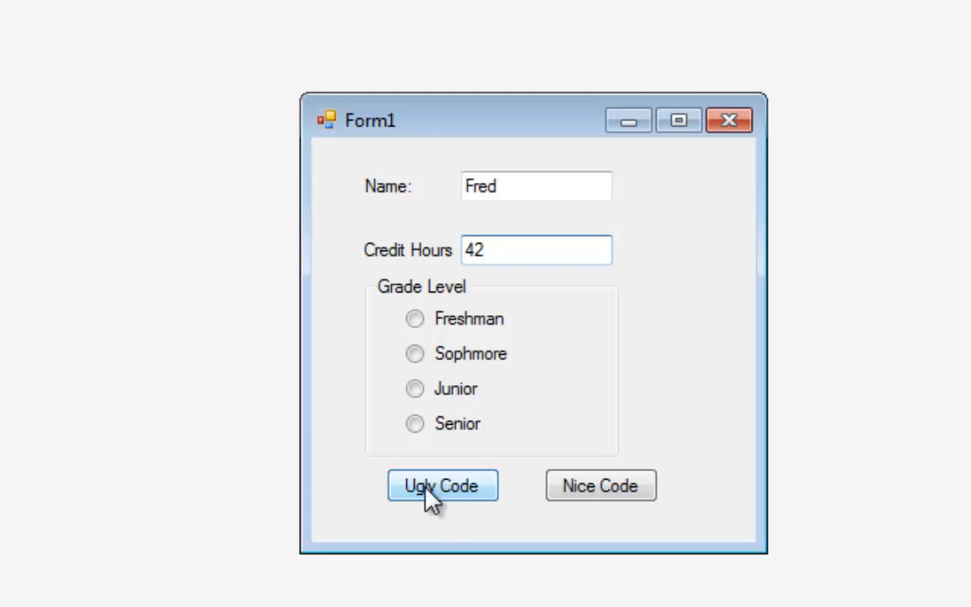
left_click(441, 486)
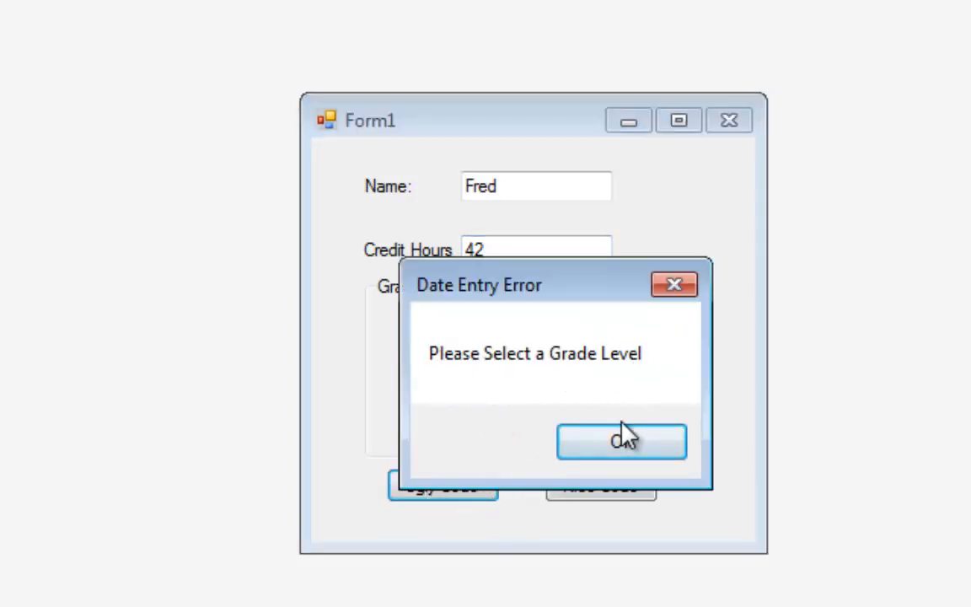
left_click(621, 442)
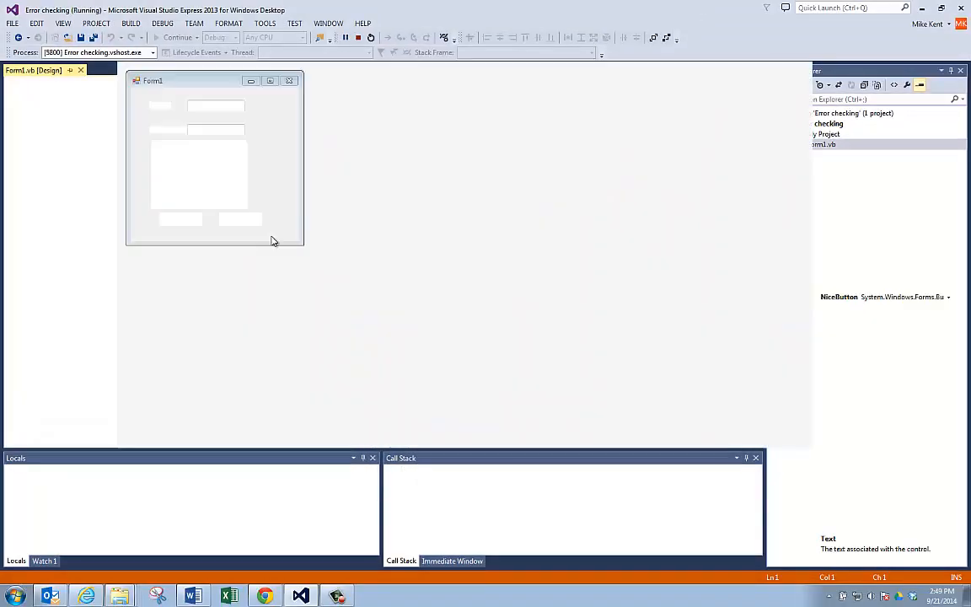
left_click(357, 37)
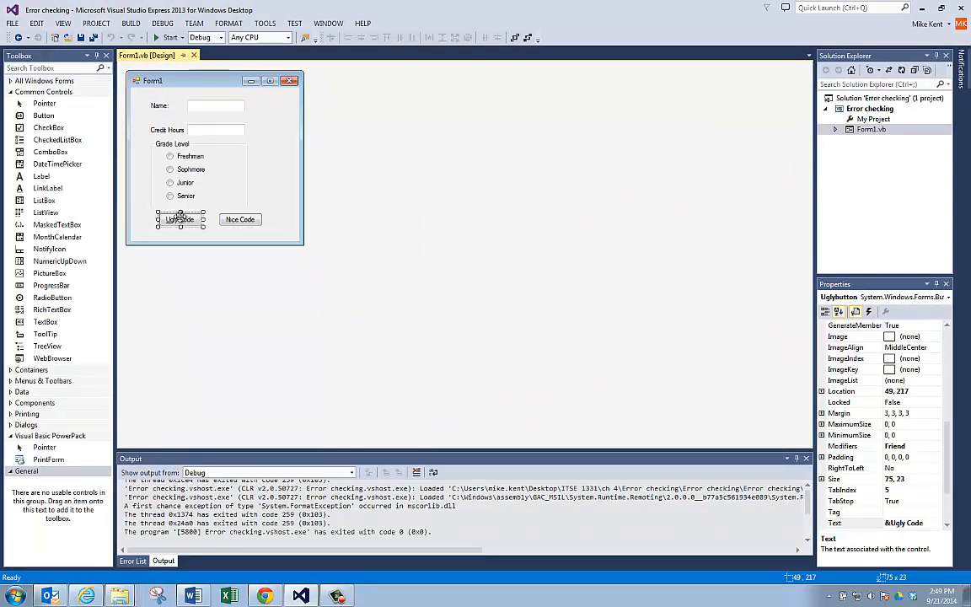
double_click(178, 219)
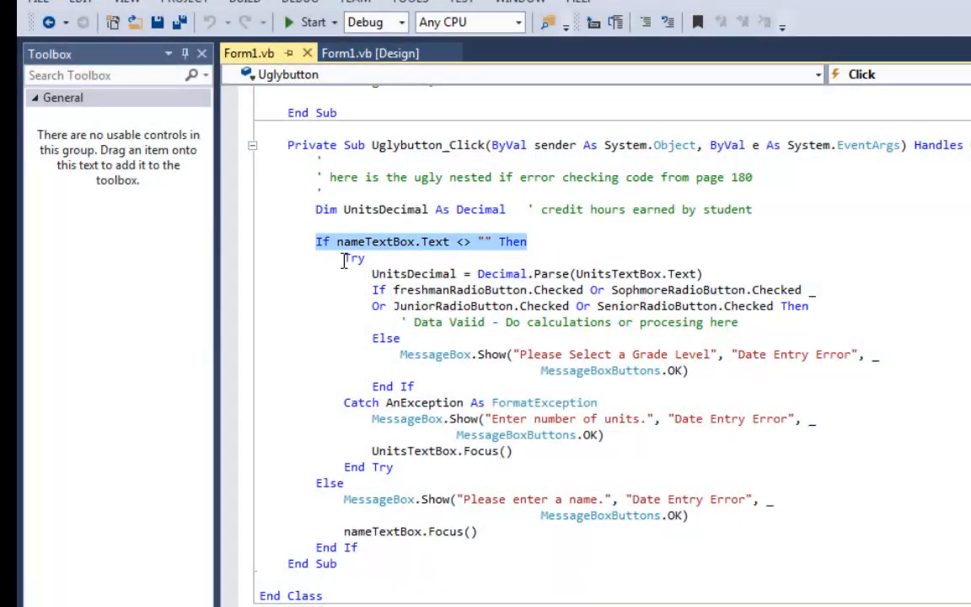
left_click_drag(344, 256, 398, 467)
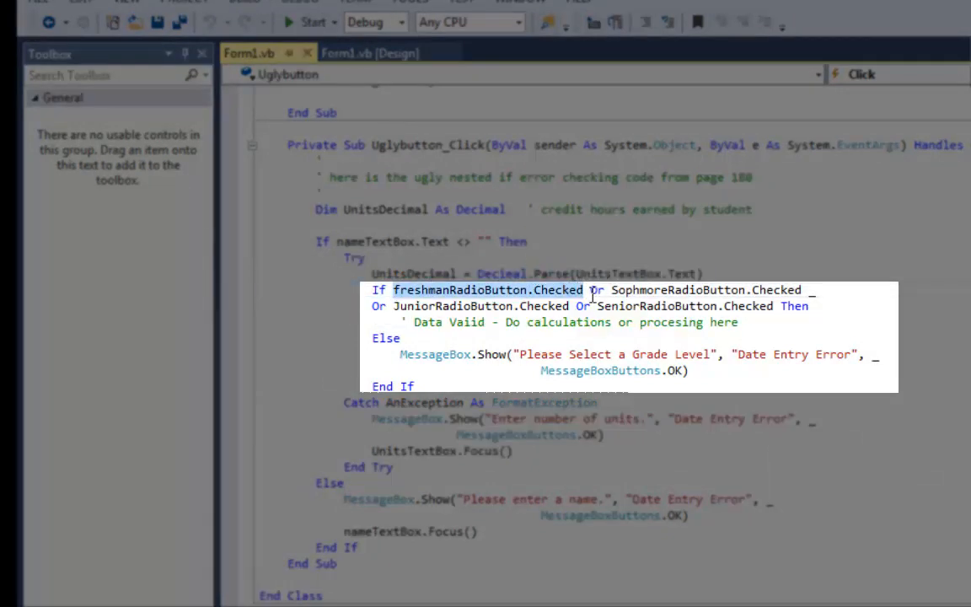
mouse_move(536, 304)
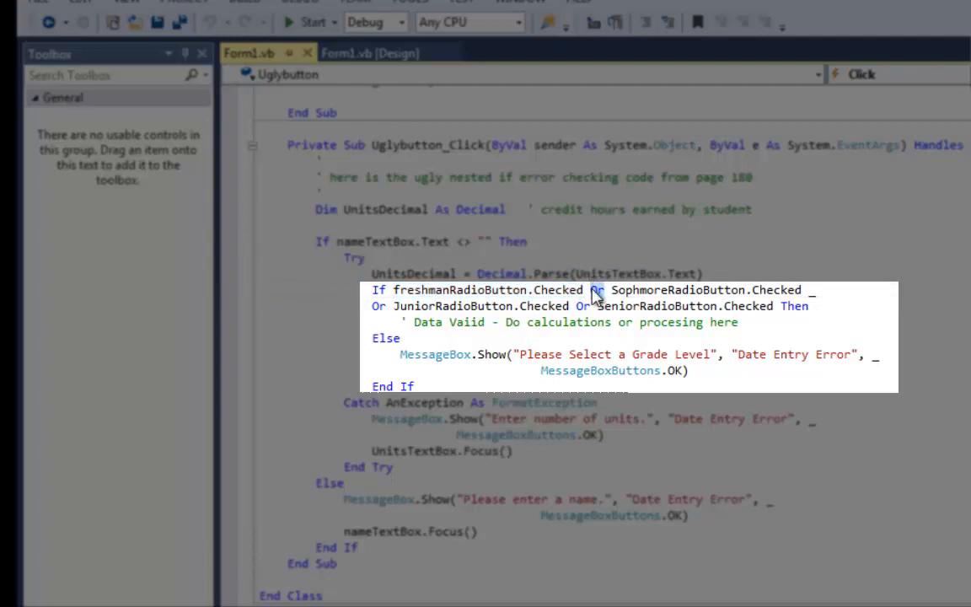
double_click(678, 290)
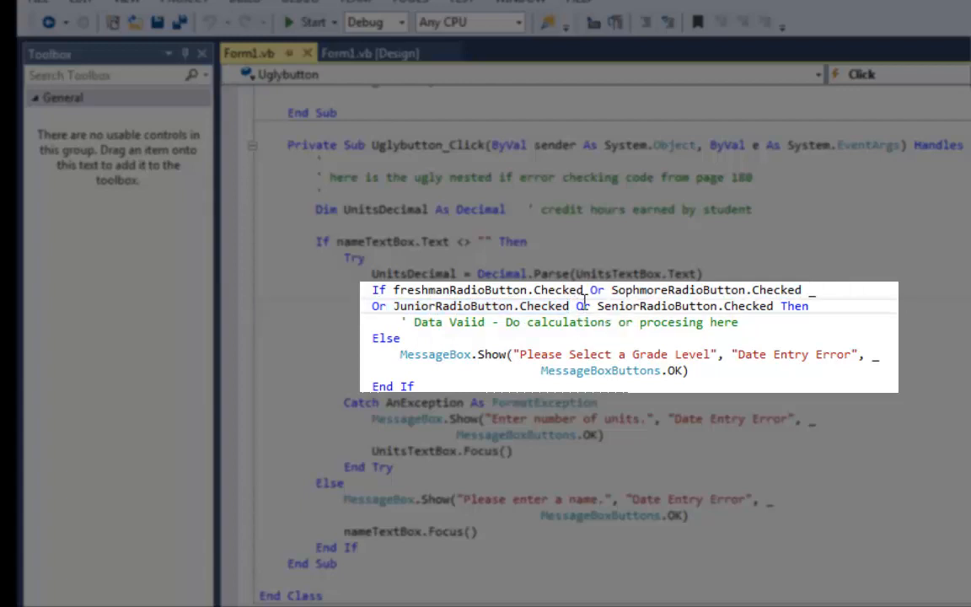
double_click(658, 307)
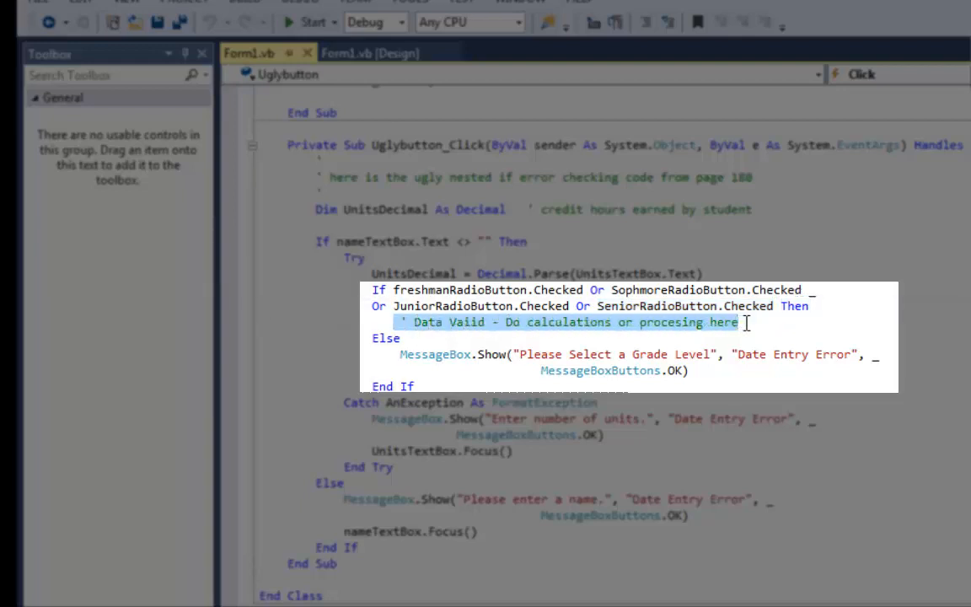
mouse_move(435, 354)
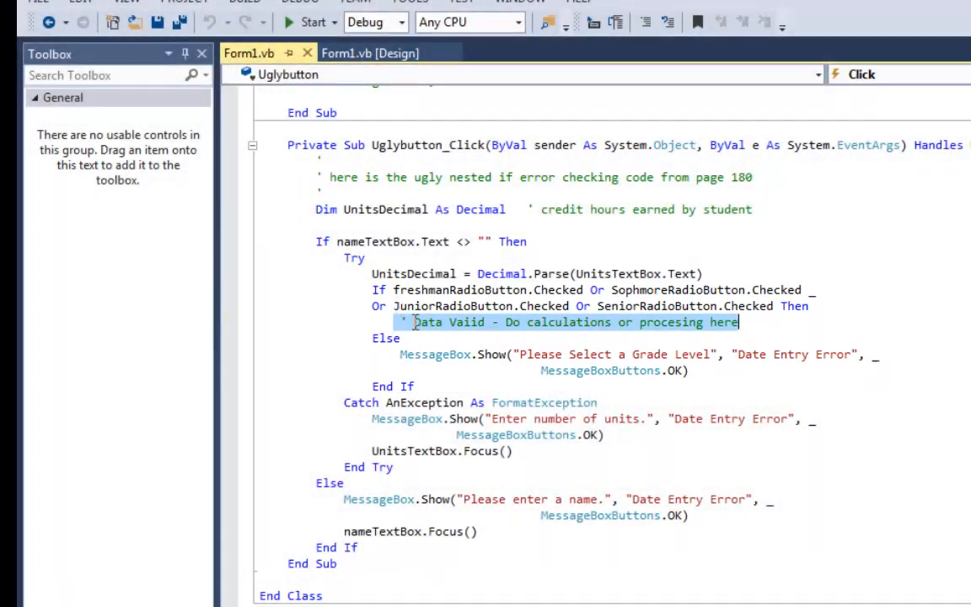
left_click_drag(738, 322, 370, 290)
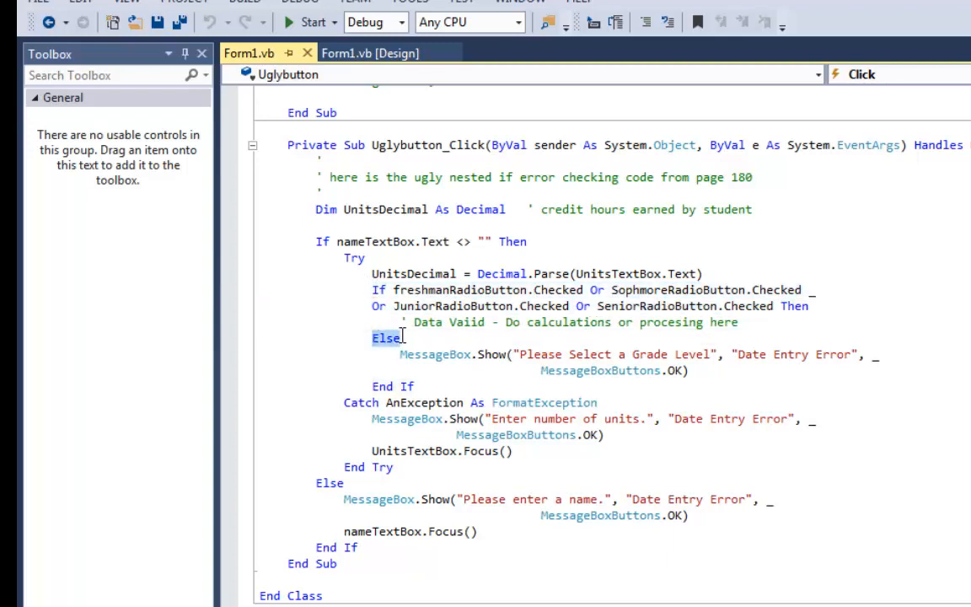
left_click_drag(403, 337, 688, 370)
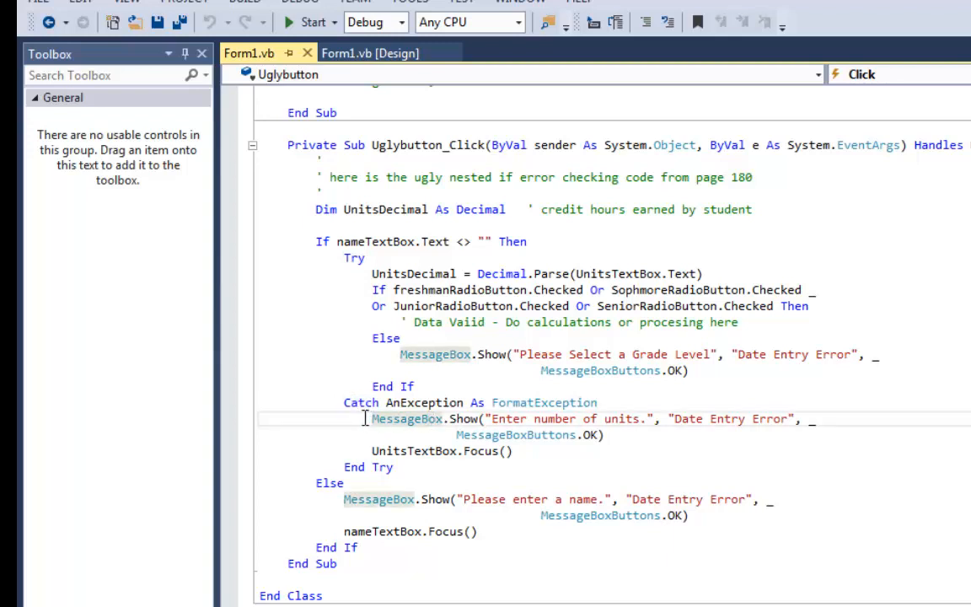
left_click_drag(371, 418, 605, 435)
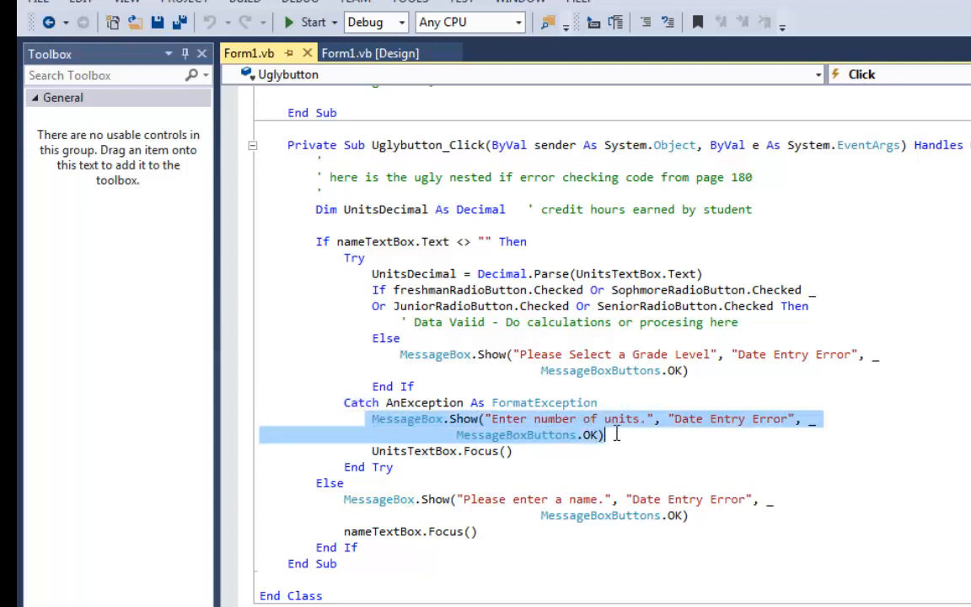
mouse_move(615, 433)
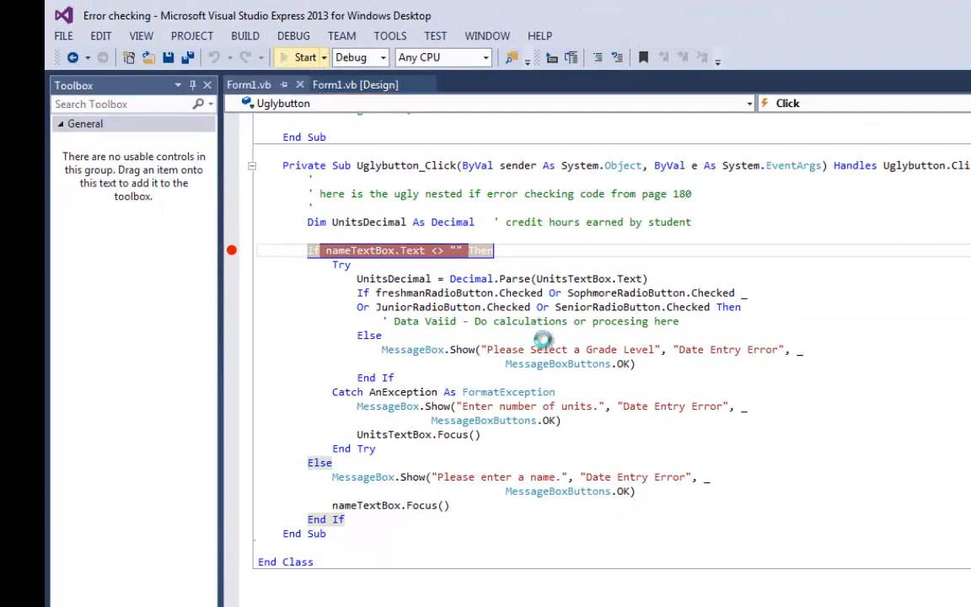
- Debug Ugly Code with empty fields, stepping into the missing-name branch, then continue running
left_click(303, 57)
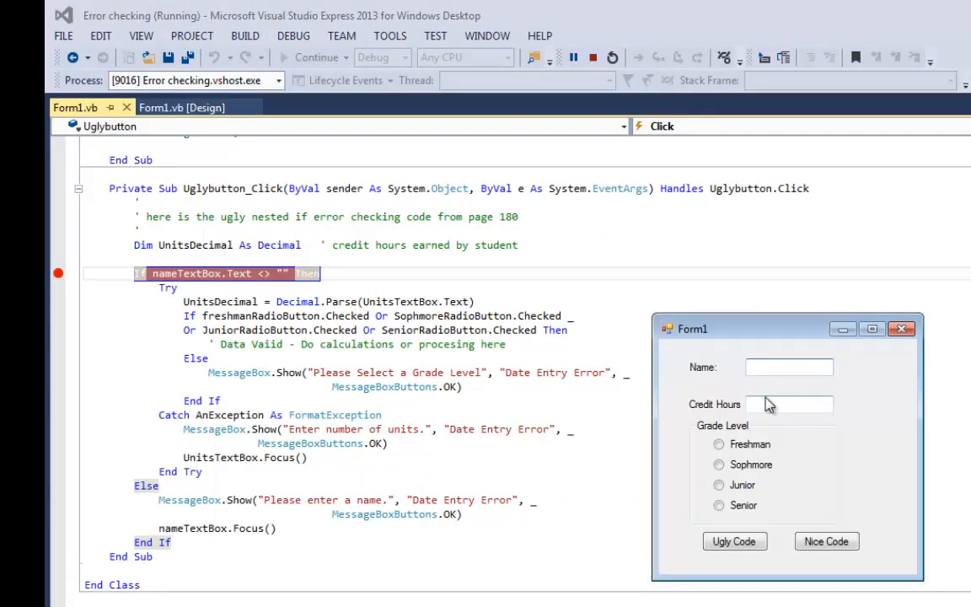
left_click(735, 541)
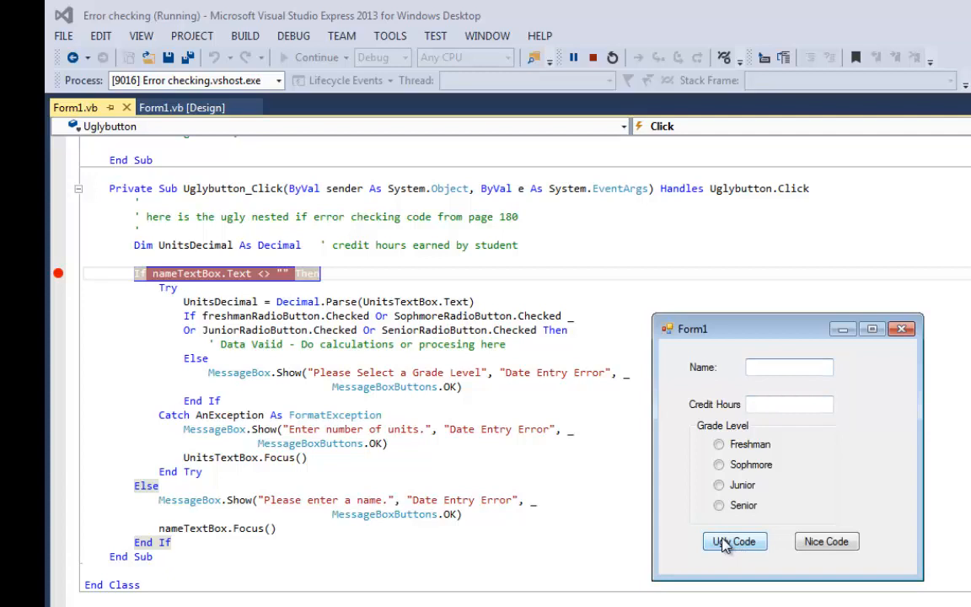
left_click(733, 541)
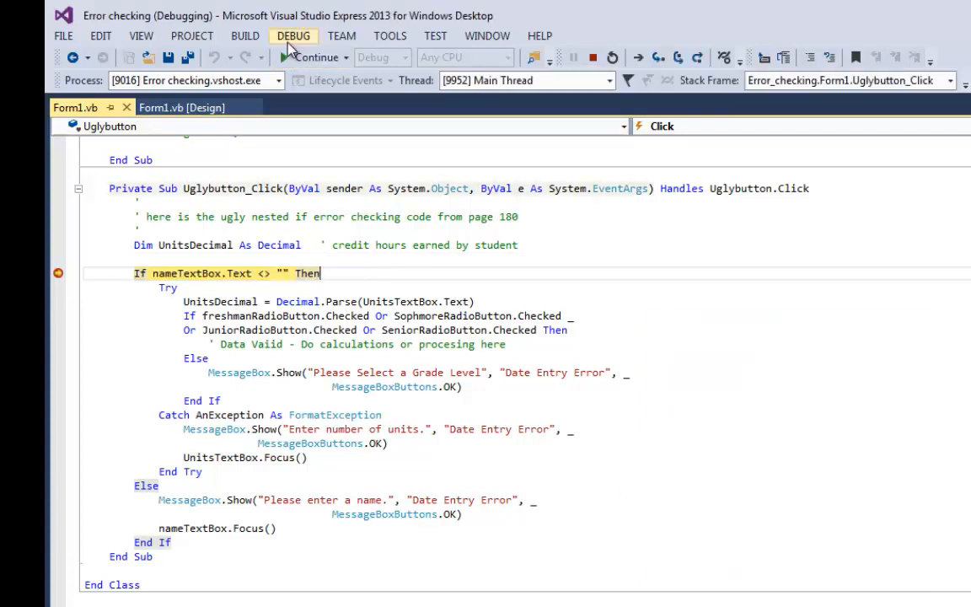
left_click(293, 36)
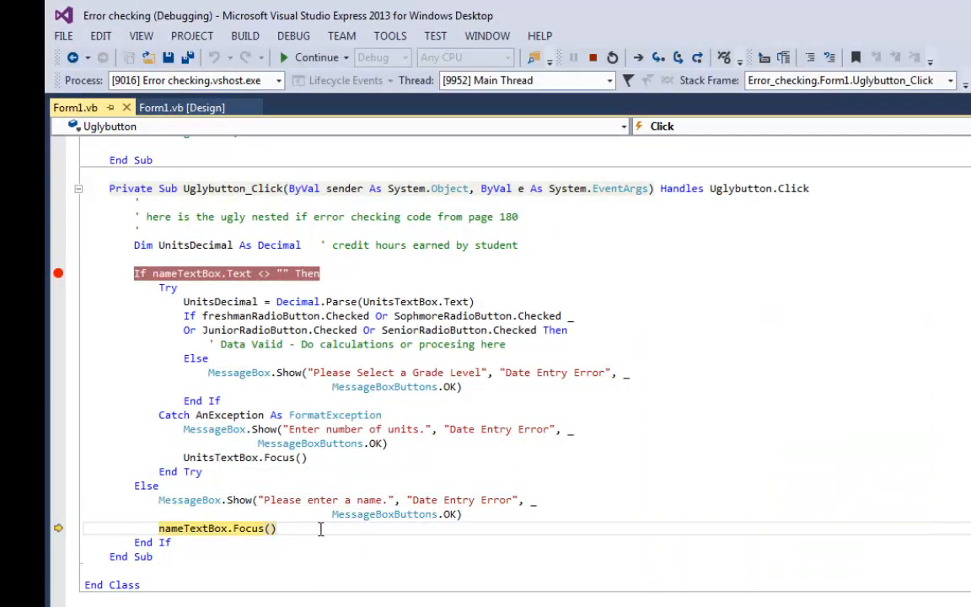
key("F10")
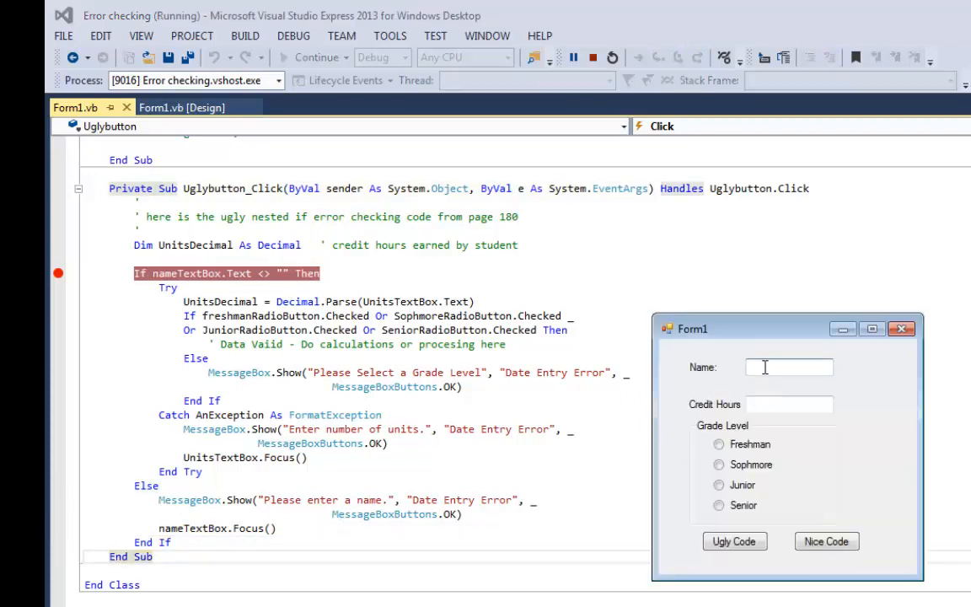
- With name Fred and no credit hours, step Ugly Code into the Catch branch
type("Fred")
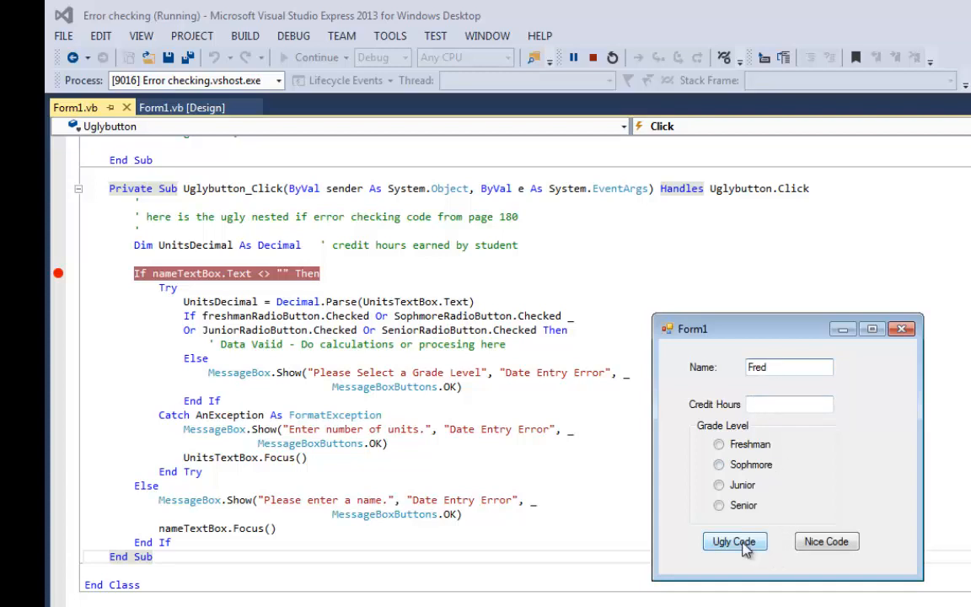
left_click(733, 542)
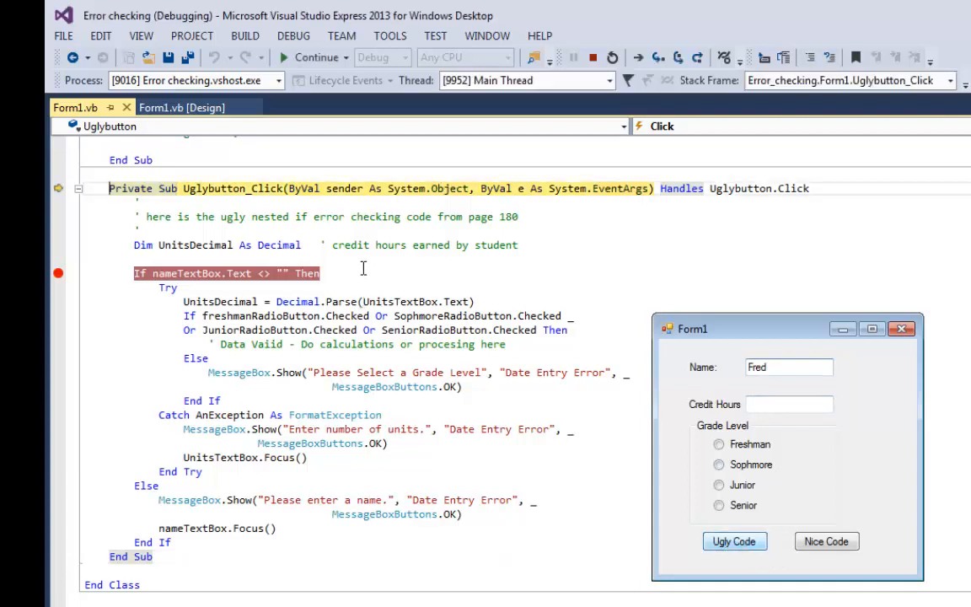
key("F10")
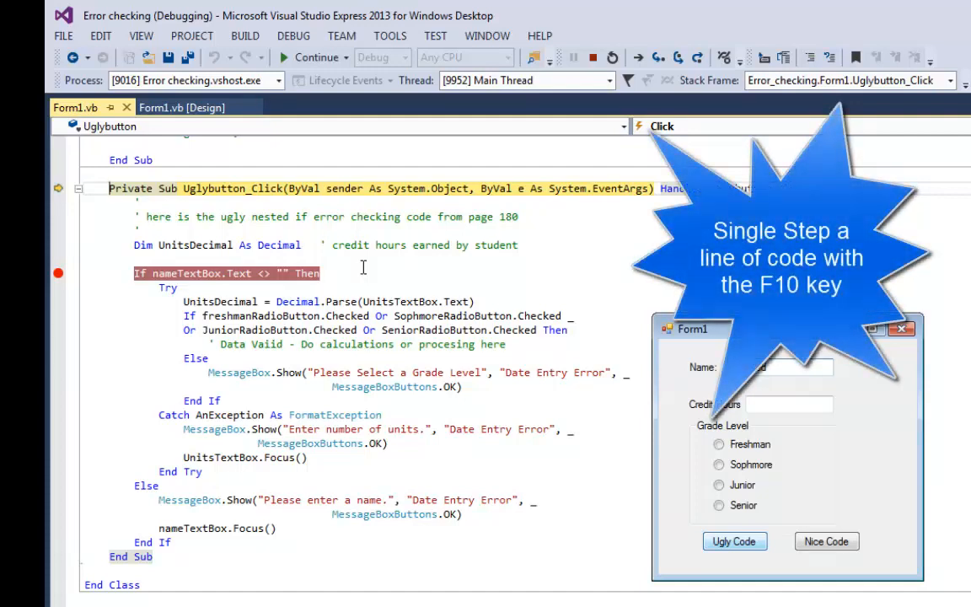
key("F10")
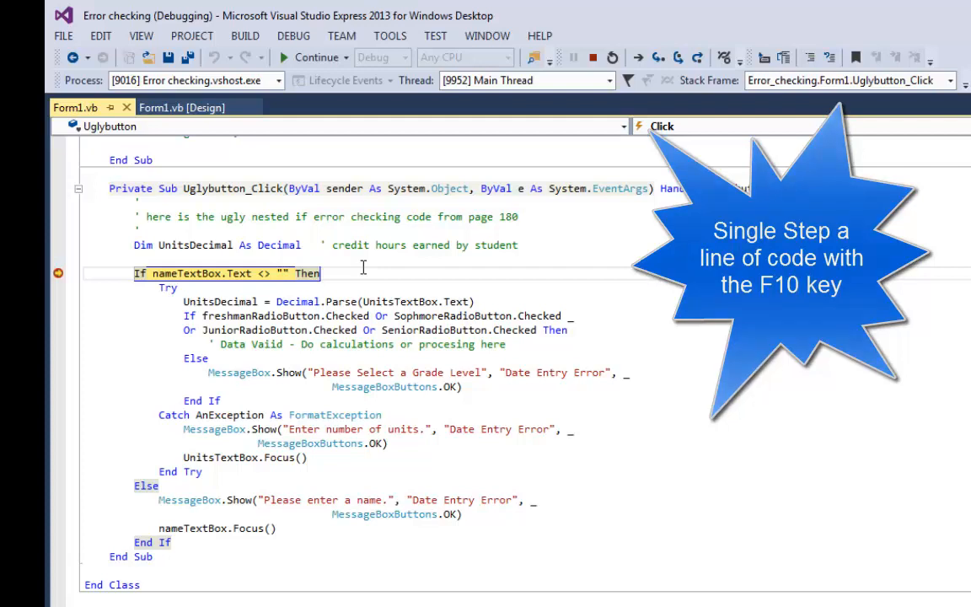
key("F10")
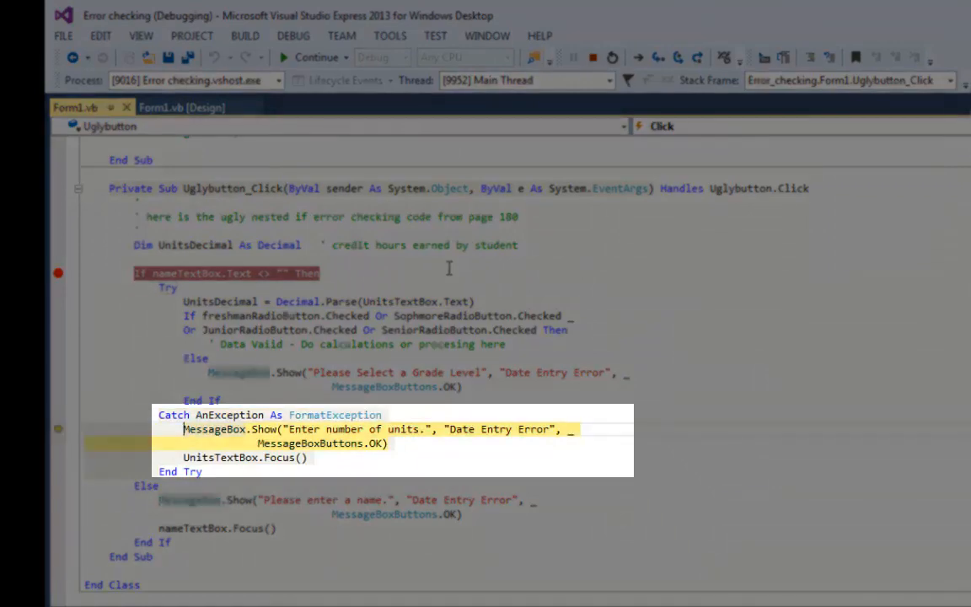
- Continue running and dismiss the 'Enter number of units.' message
left_click(310, 58)
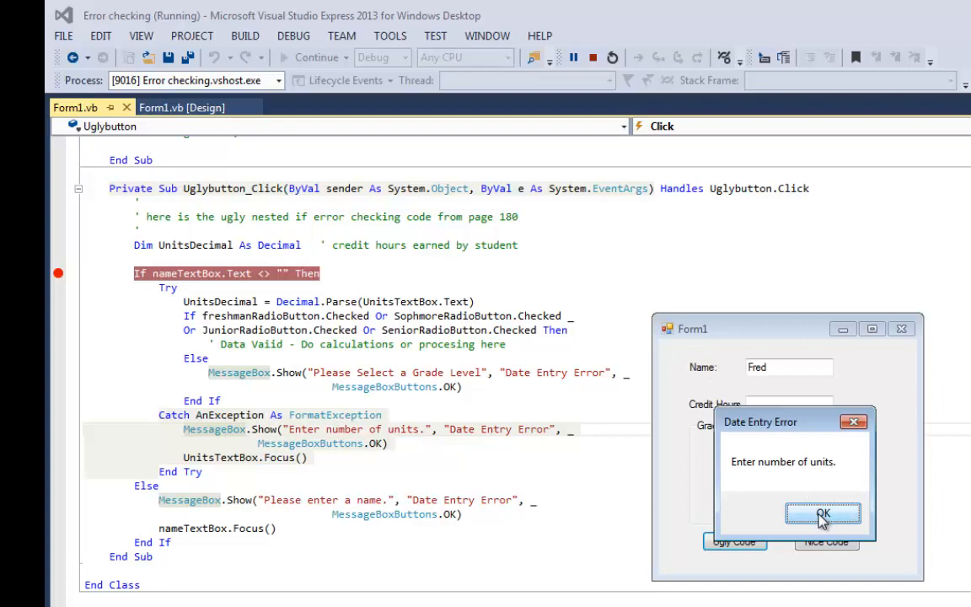
left_click(823, 514)
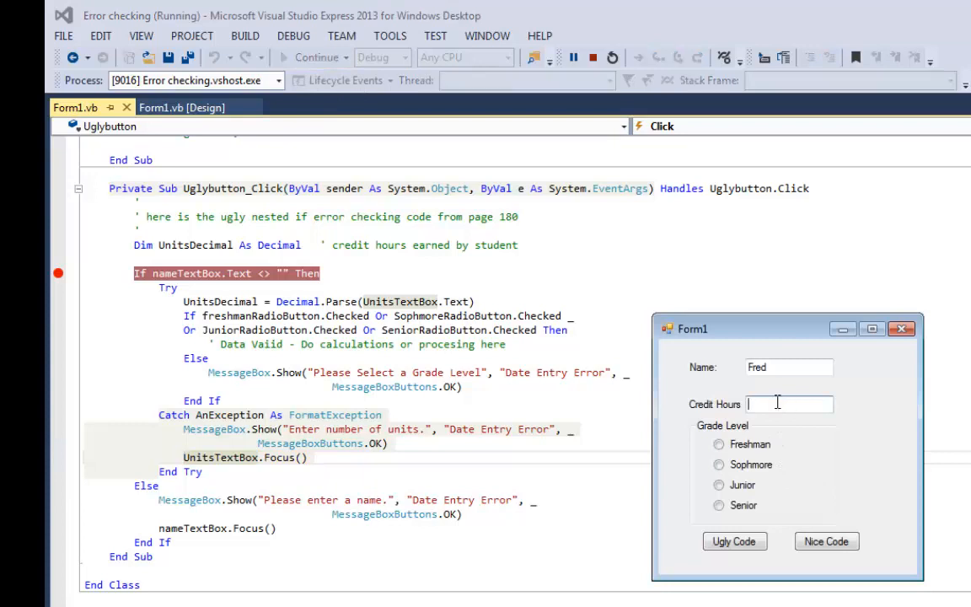
- Enter 42 credit hours, run Ugly Code and dismiss the 'Please Select a Grade Level' error
type("42")
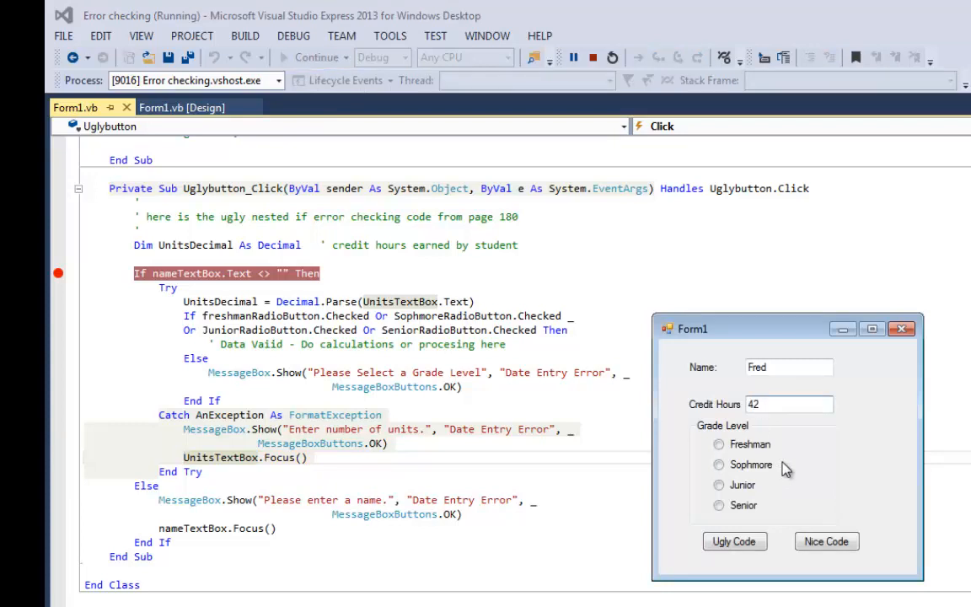
left_click(731, 541)
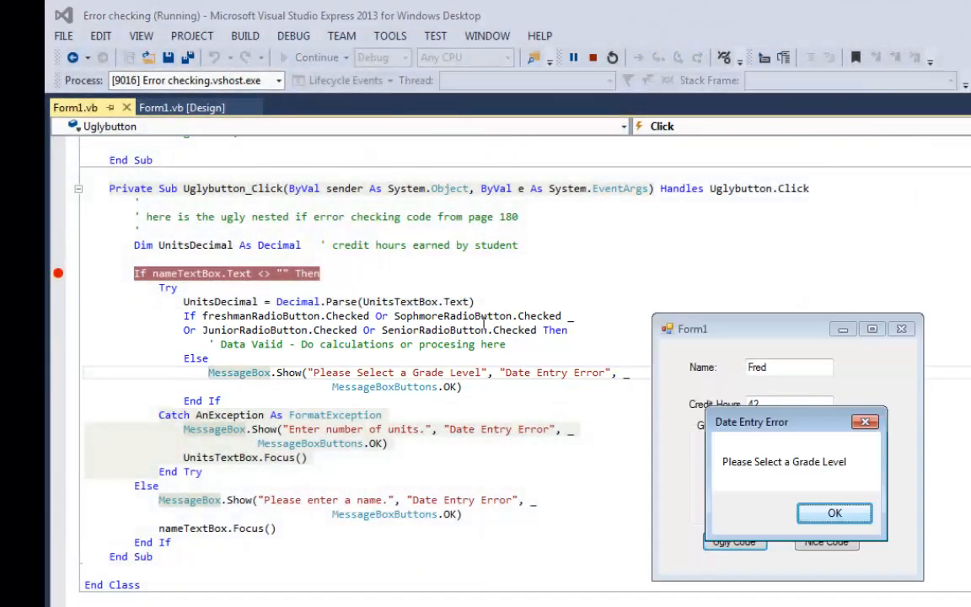
left_click(833, 512)
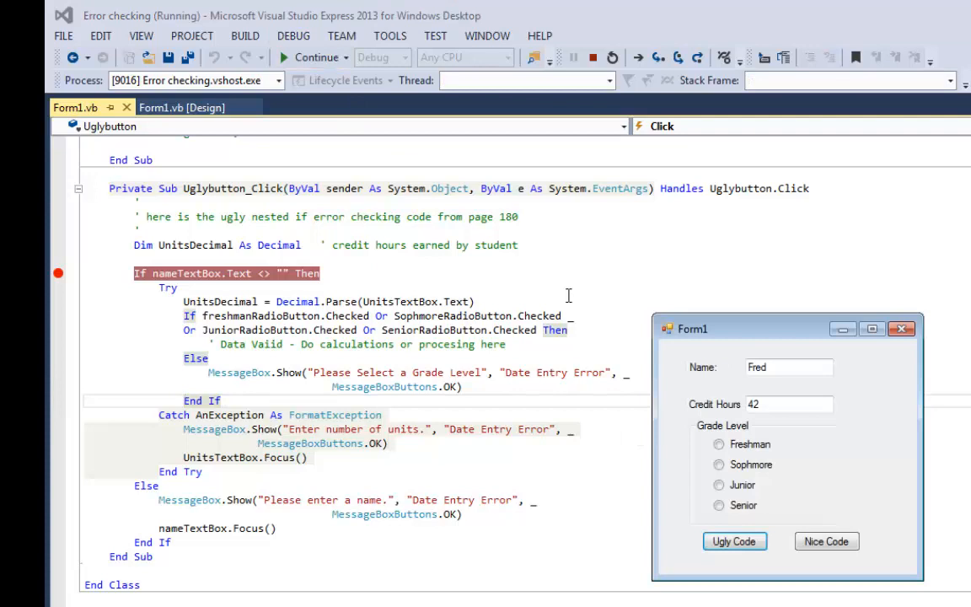
- Choose Junior, run Ugly Code through to End Sub without errors, then stop debugging
left_click(718, 485)
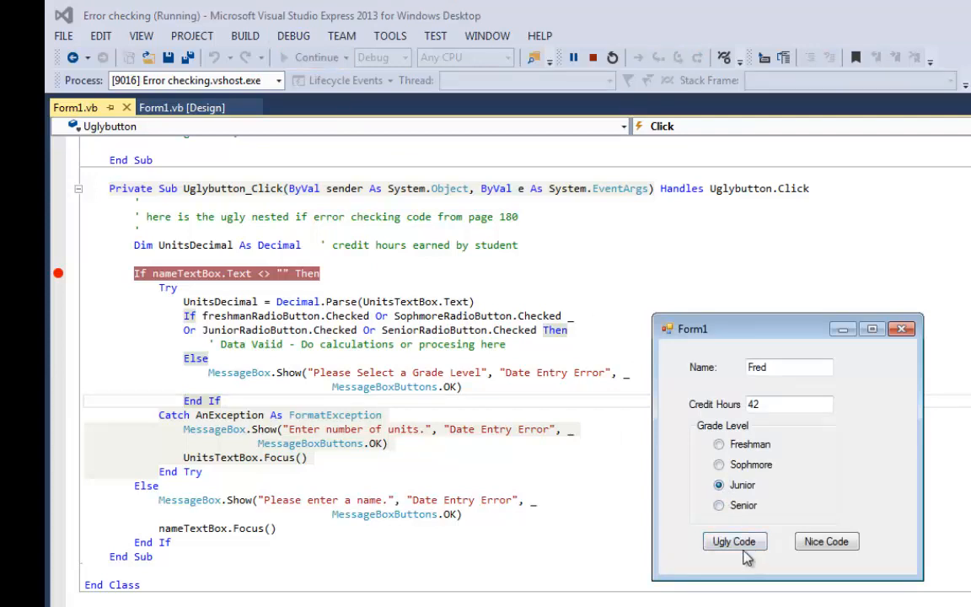
left_click(735, 541)
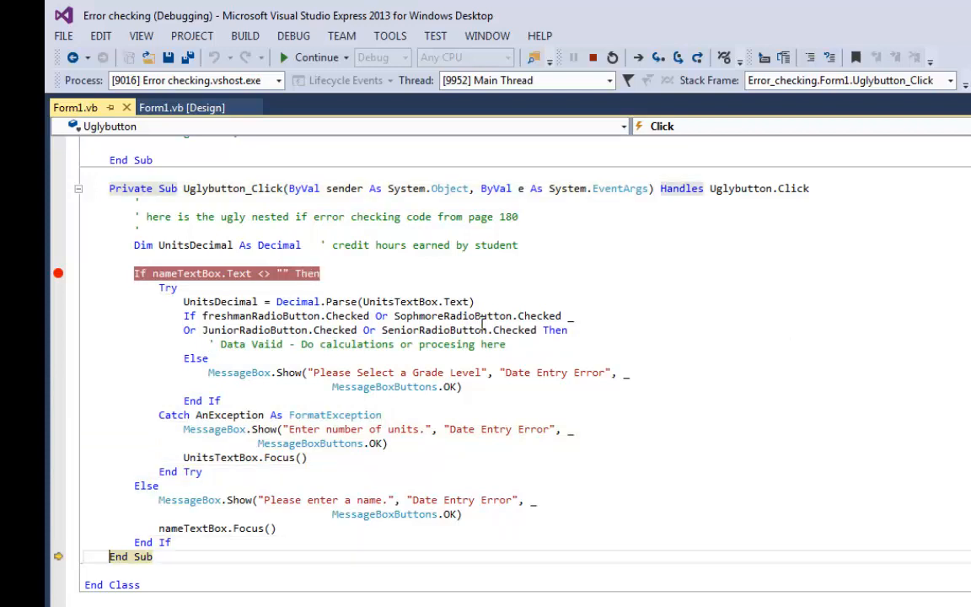
left_click(315, 57)
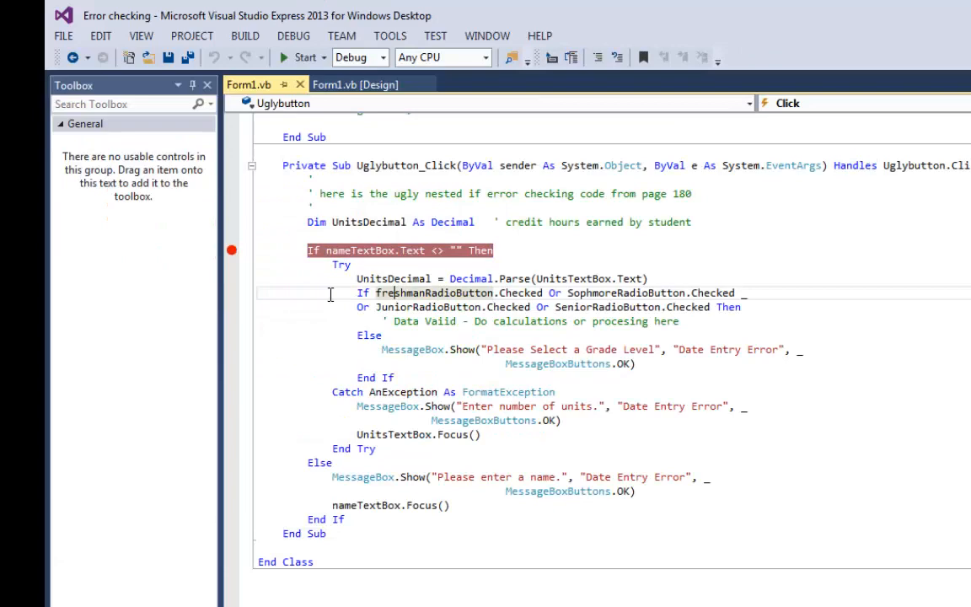
mouse_move(232, 249)
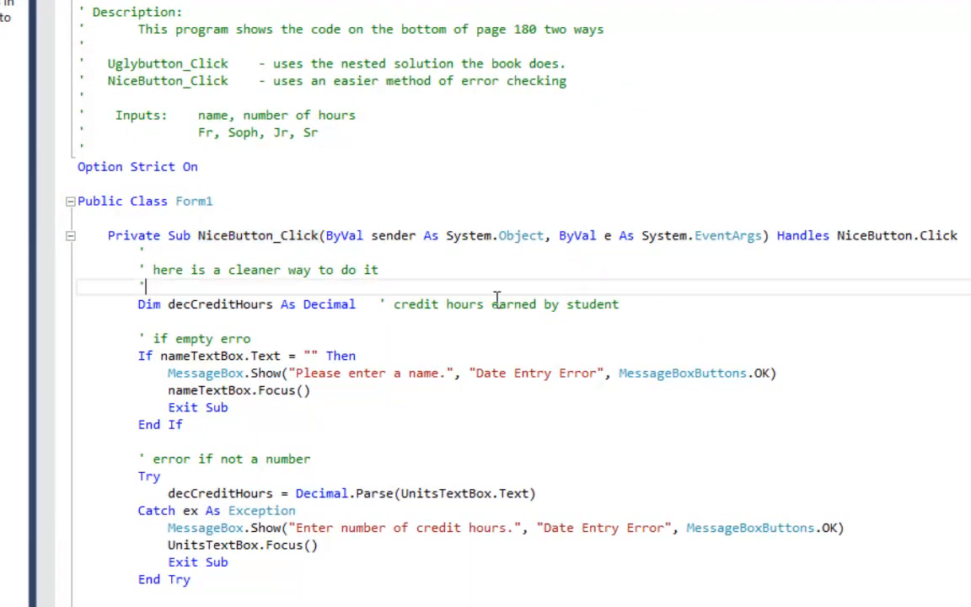
scroll("down", 3)
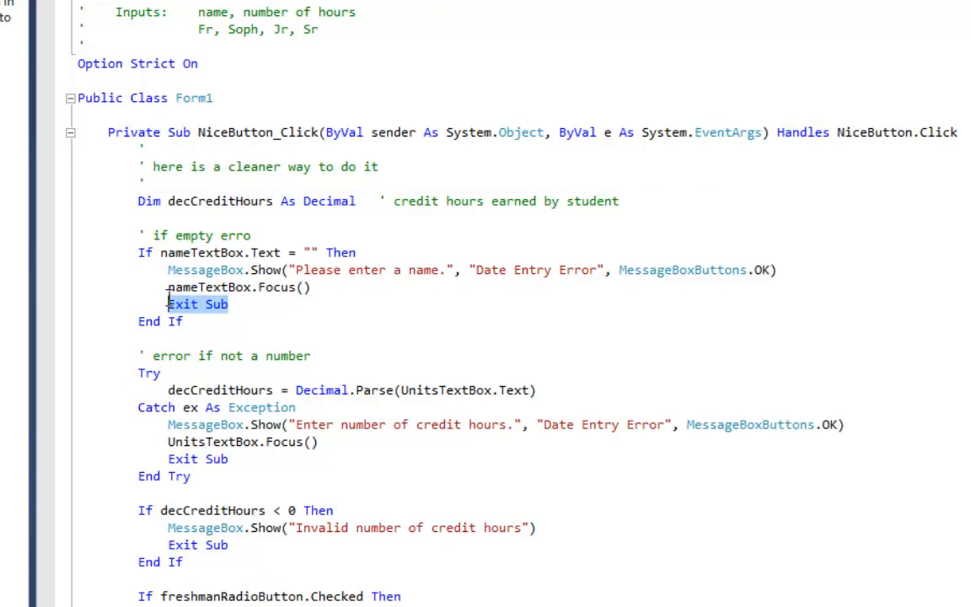
scroll("down", 3)
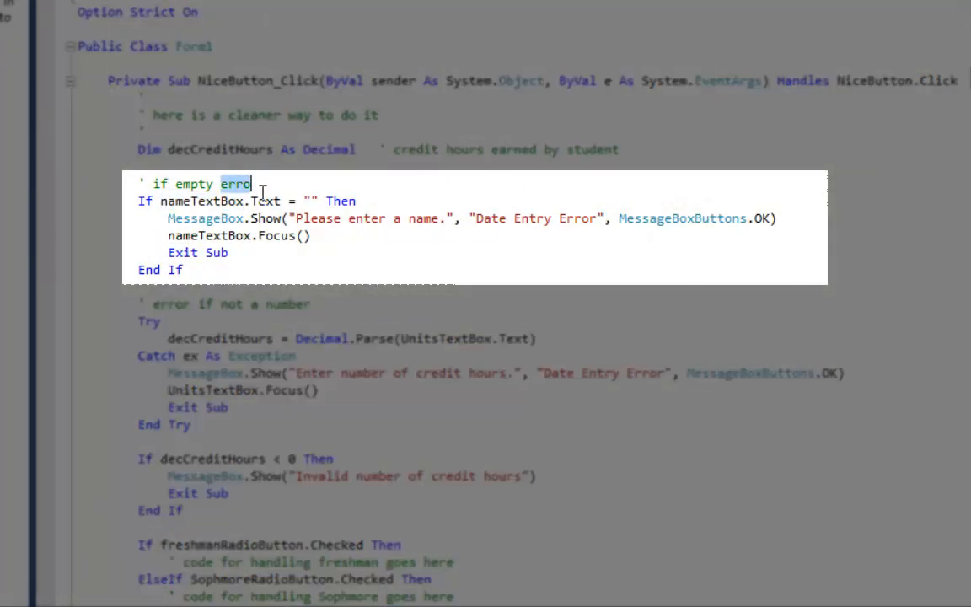
left_click(310, 200)
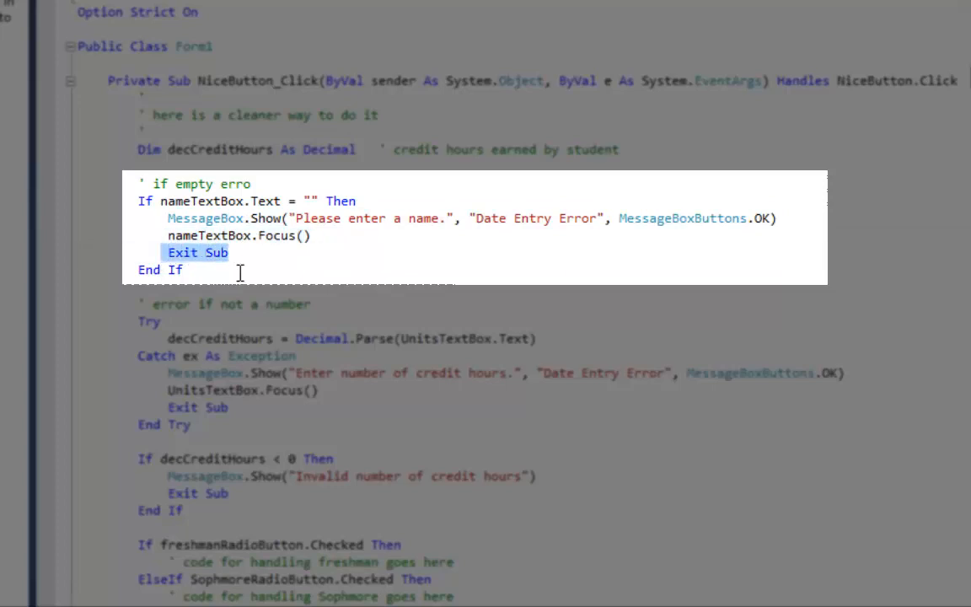
mouse_move(143, 297)
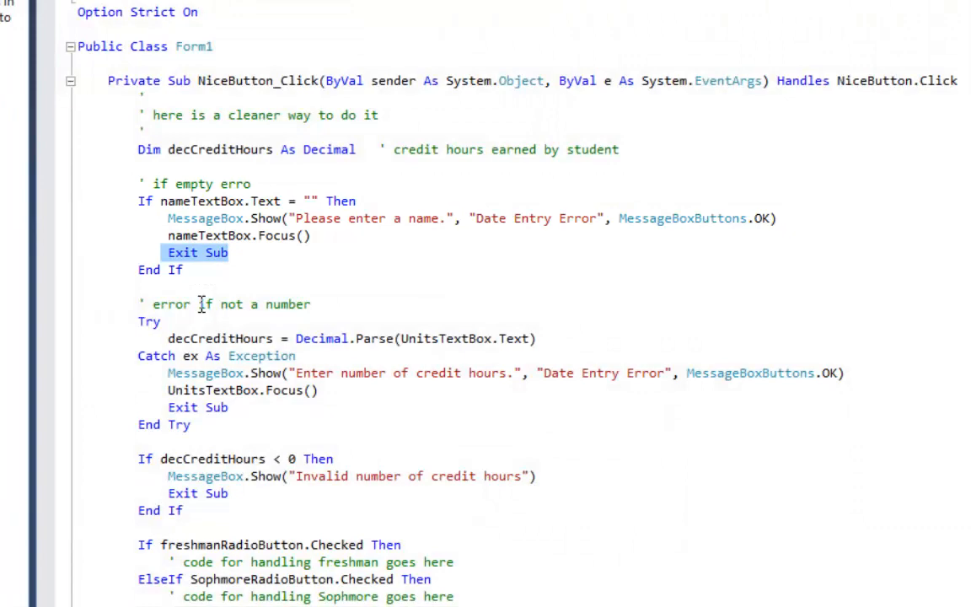
scroll("down", 3)
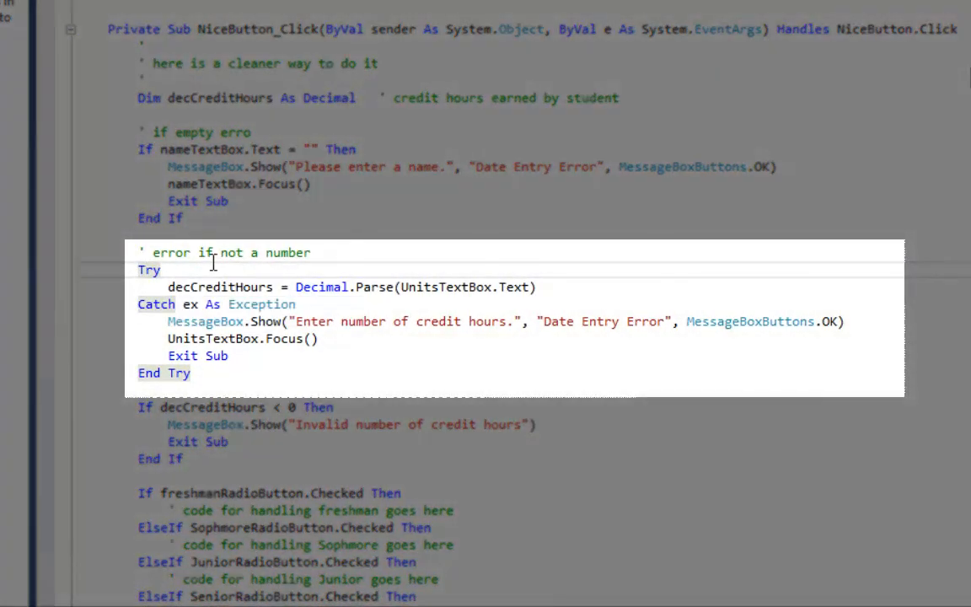
double_click(179, 287)
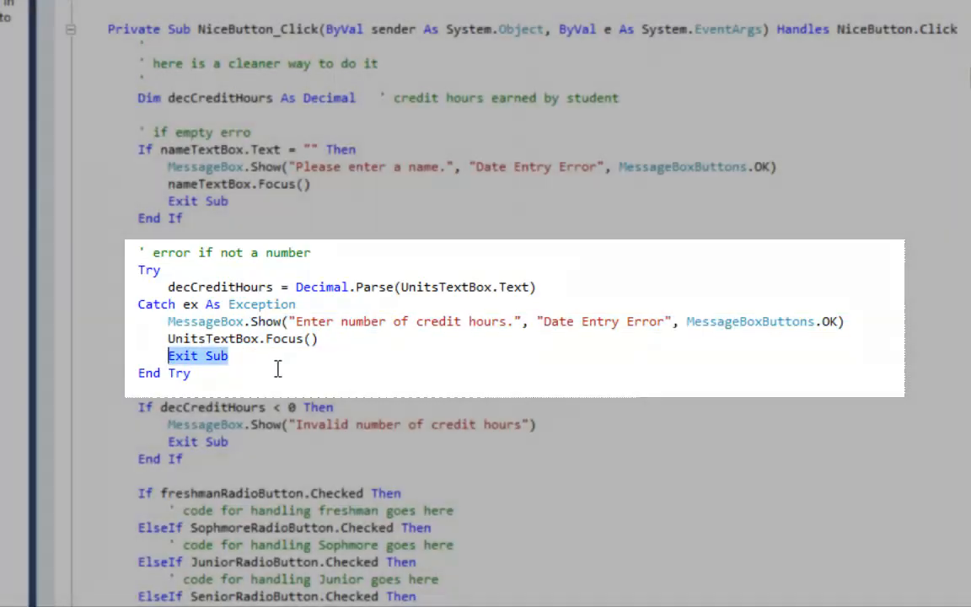
scroll("down", 3)
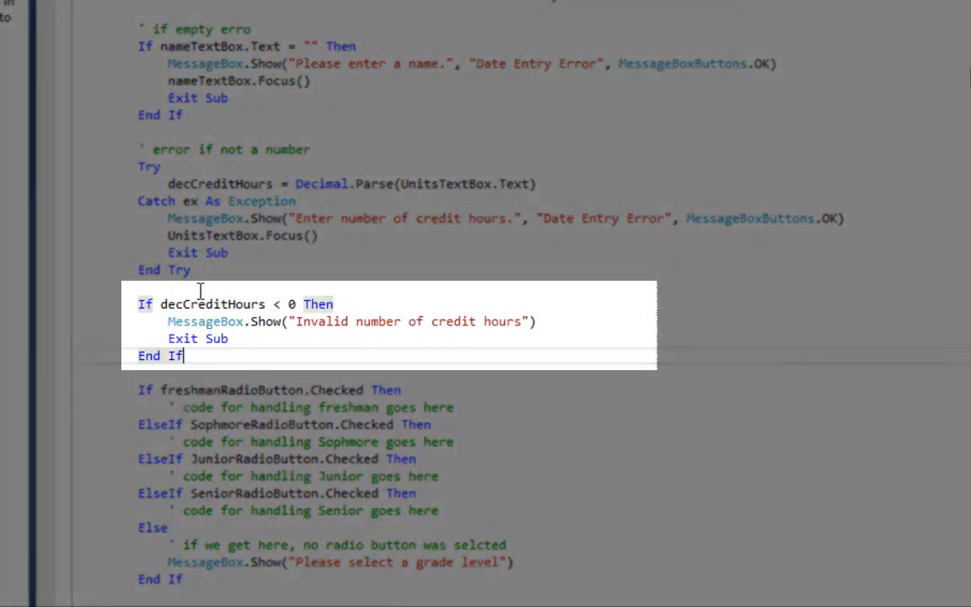
double_click(212, 304)
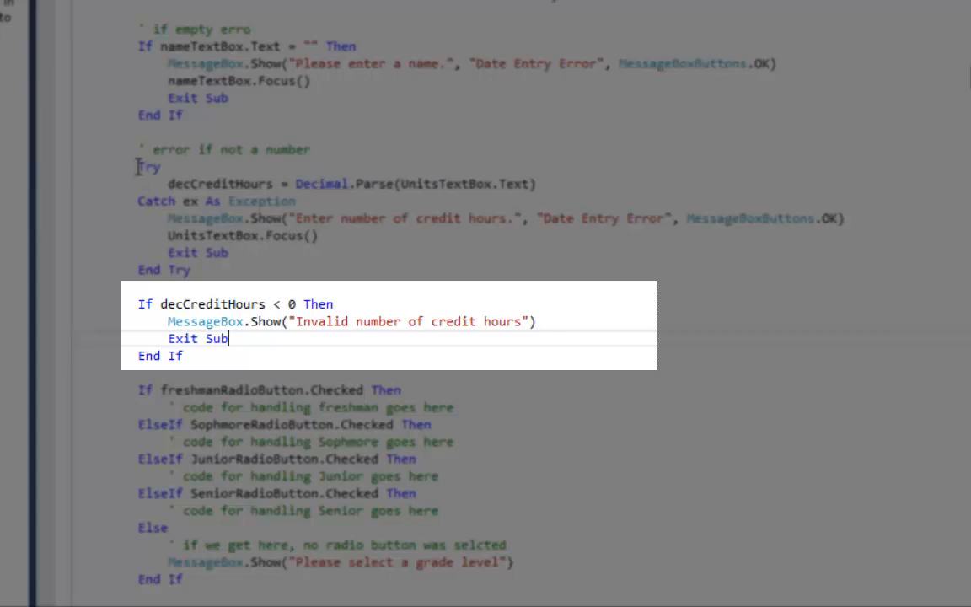
left_click_drag(138, 166, 192, 270)
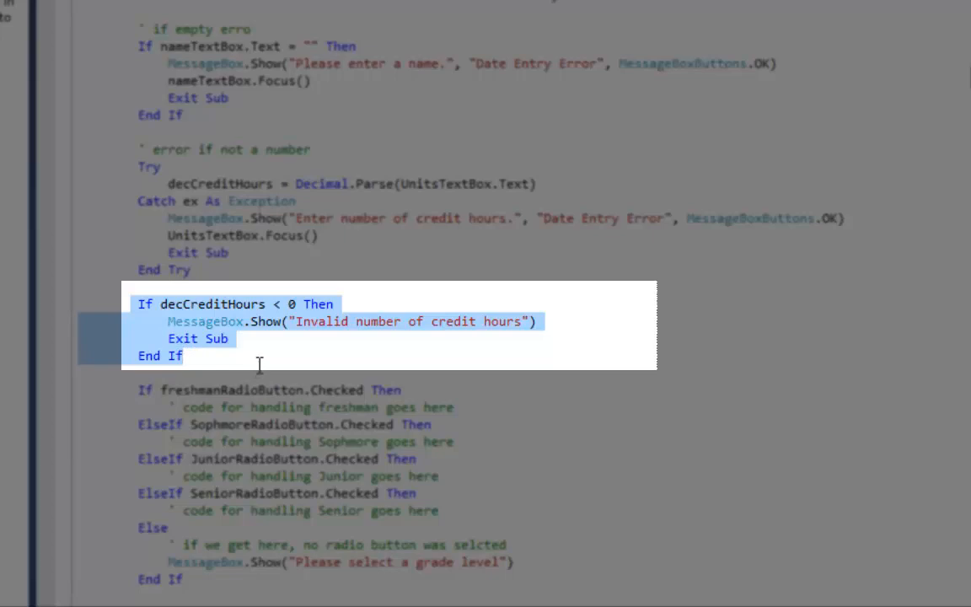
scroll("down", 3)
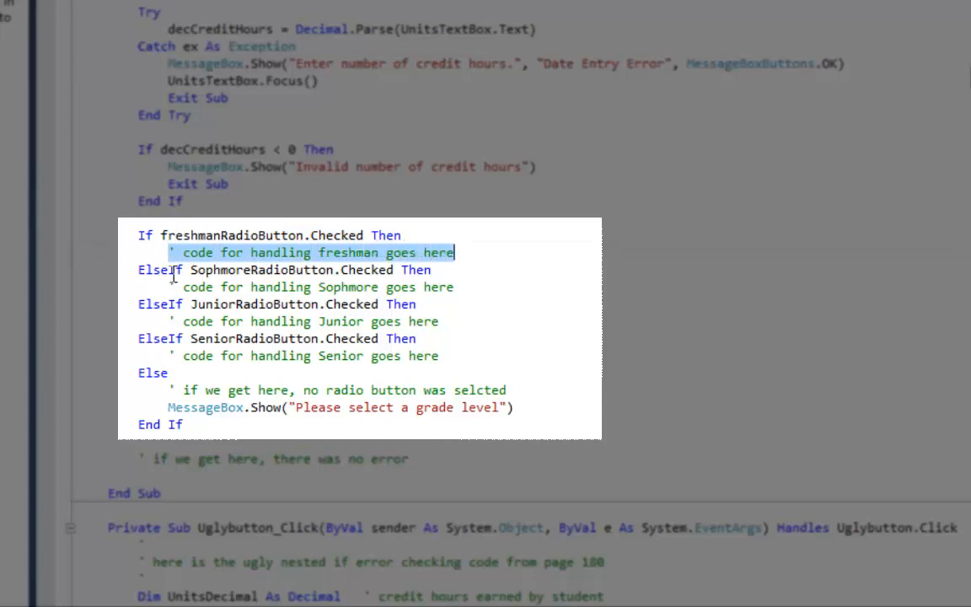
- Highlight the grade-level radio button conditions in NiceButton_Click
double_click(290, 270)
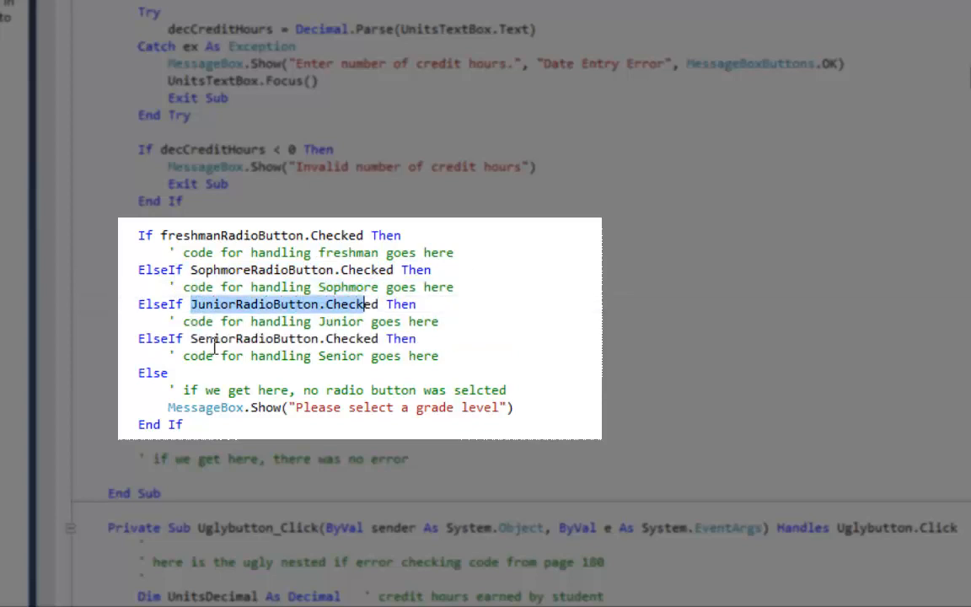
double_click(283, 337)
type("Exit Sub")
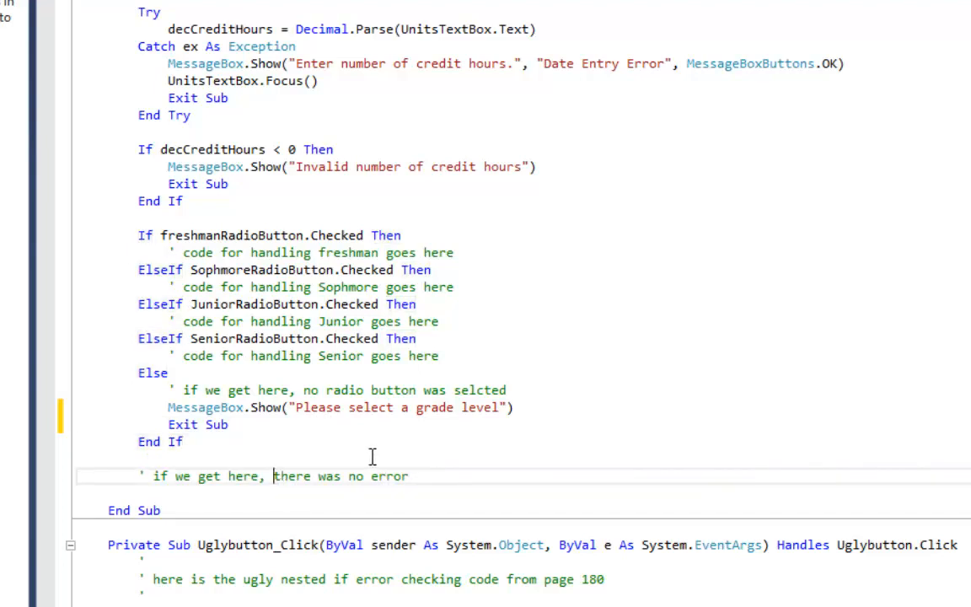
mouse_move(368, 455)
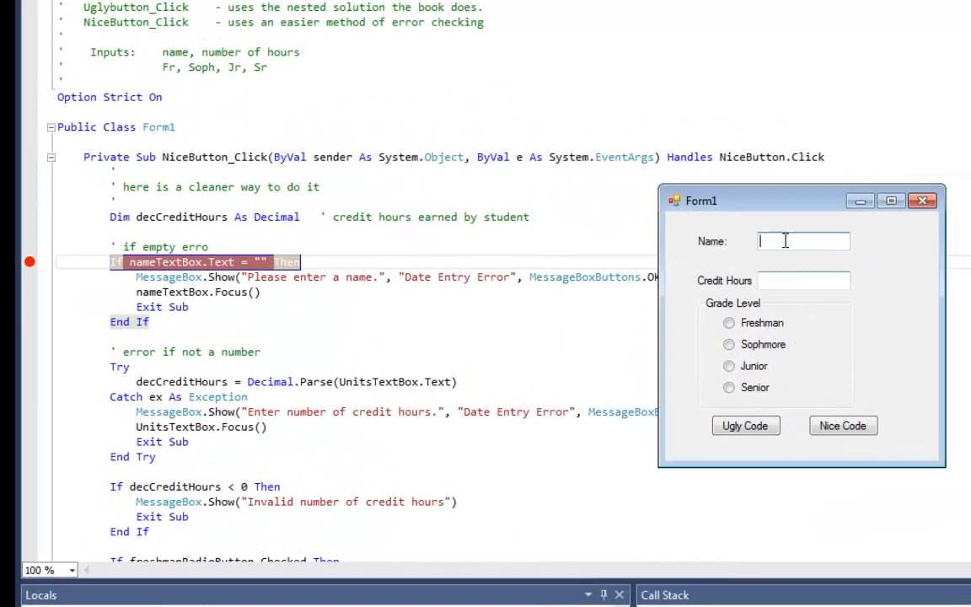
- Run Nice Code with a blank name, follow the name error to Exit Sub and dismiss it
left_click(920, 199)
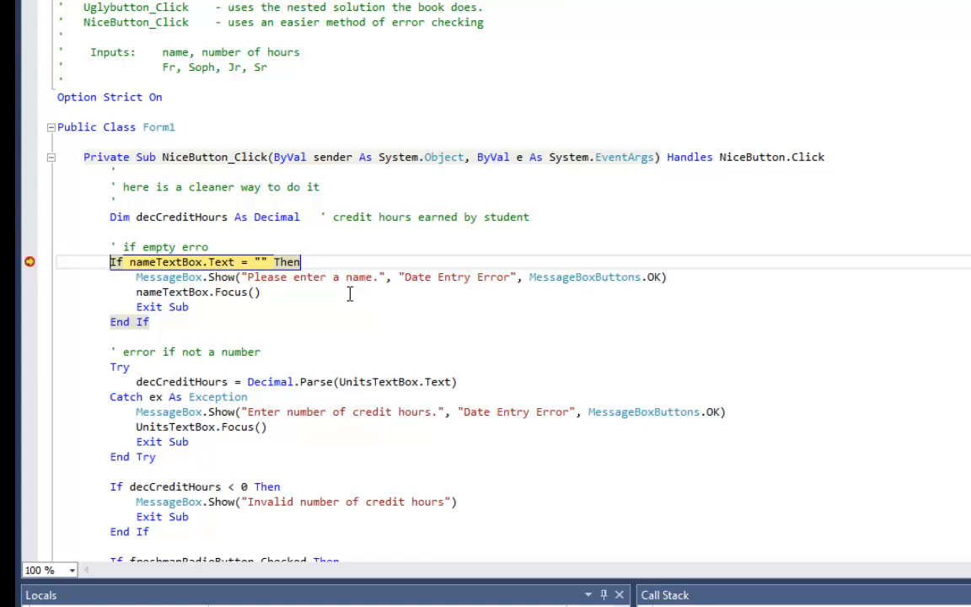
left_click(842, 425)
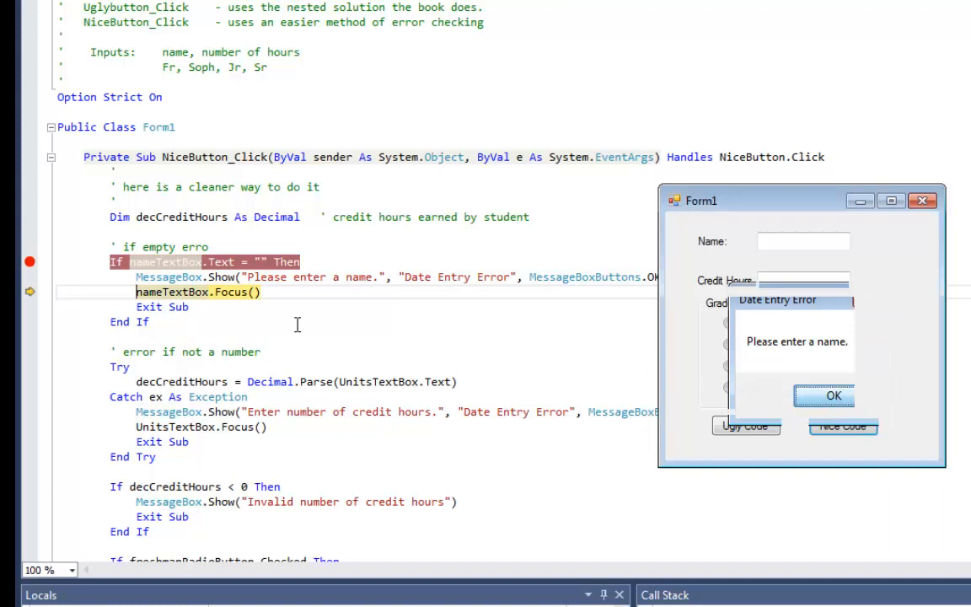
left_click(833, 394)
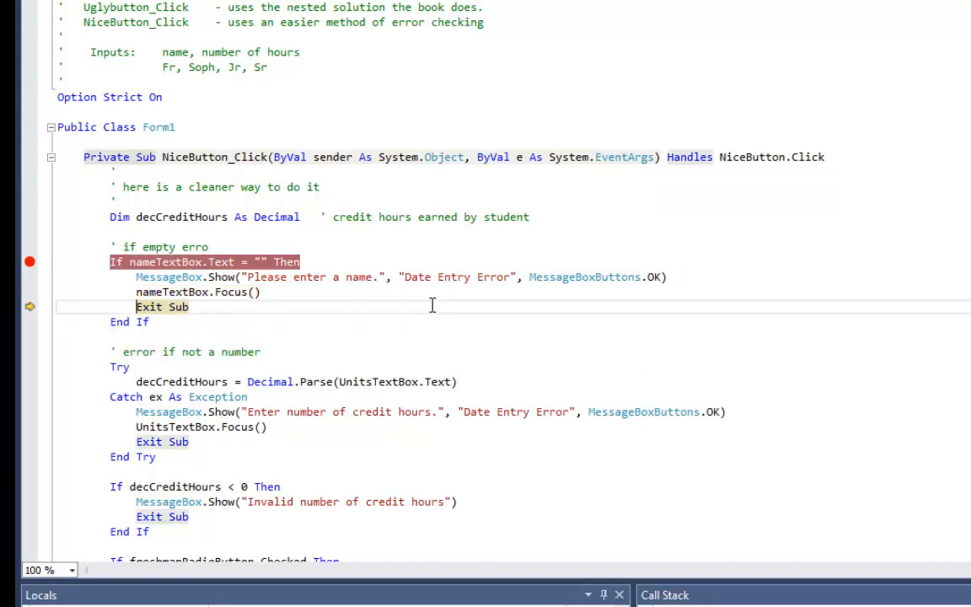
- Enter the name Fred in the form for the next Nice Code run
scroll("down", 3)
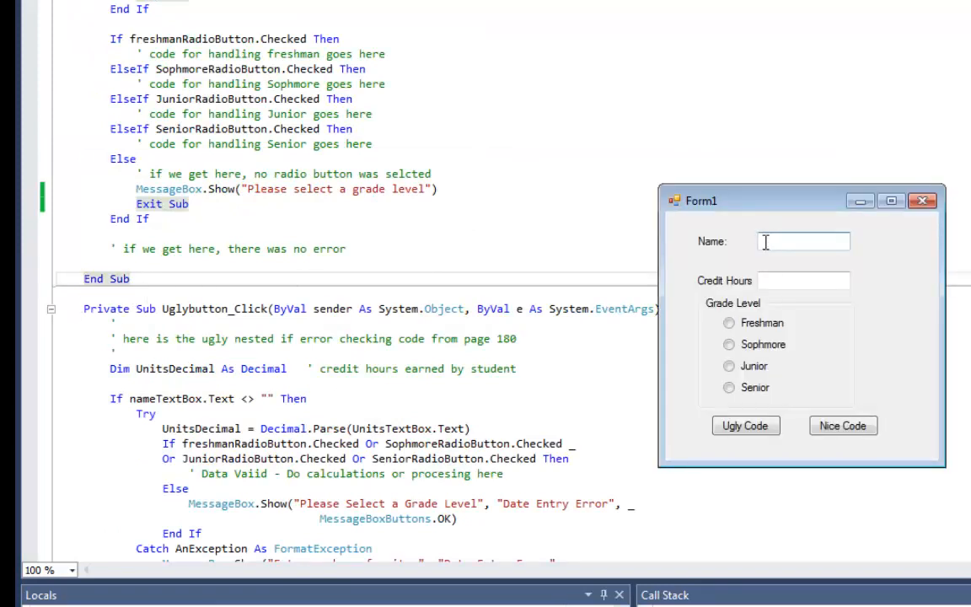
type("Fre")
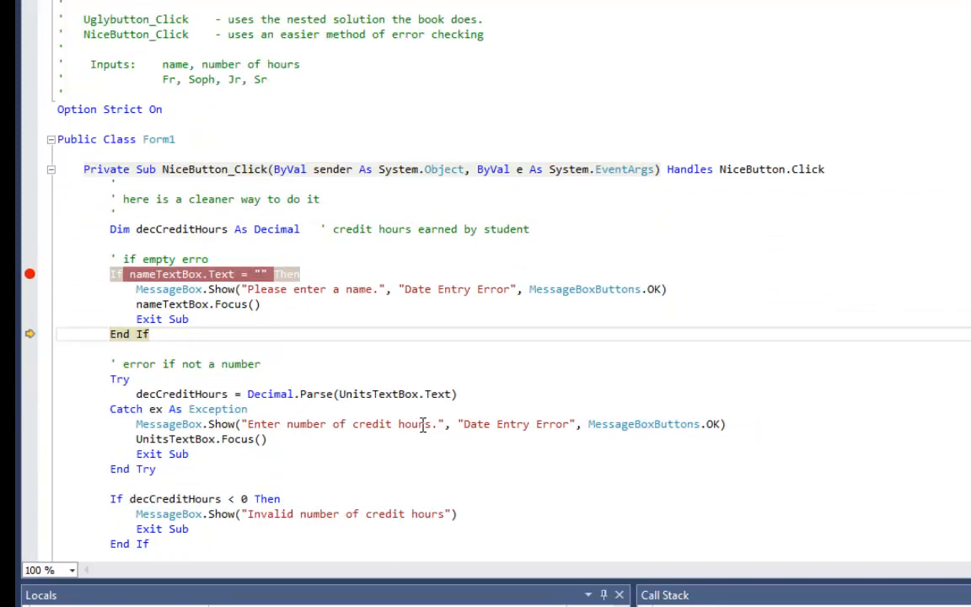
scroll("down", 3)
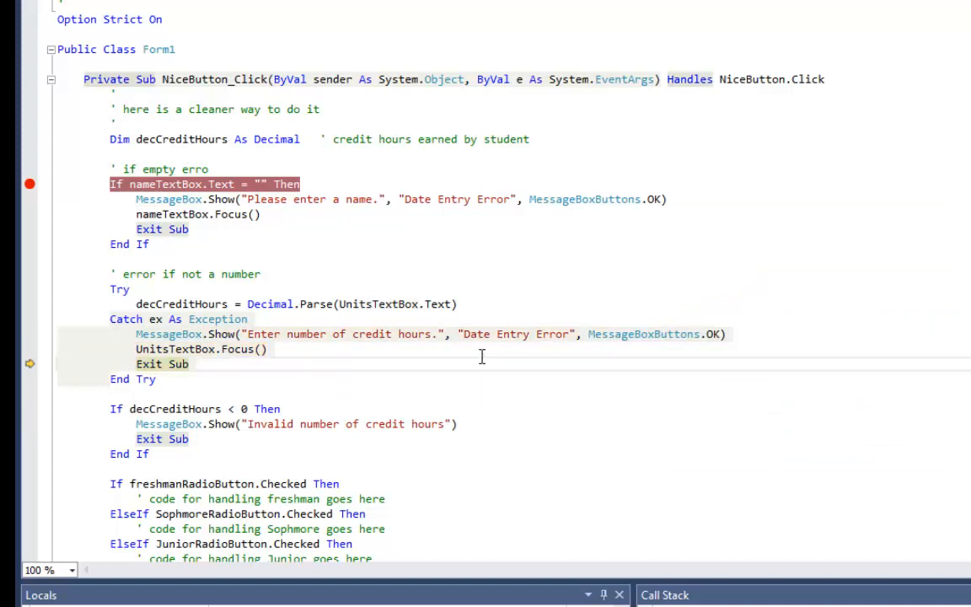
scroll("down", 3)
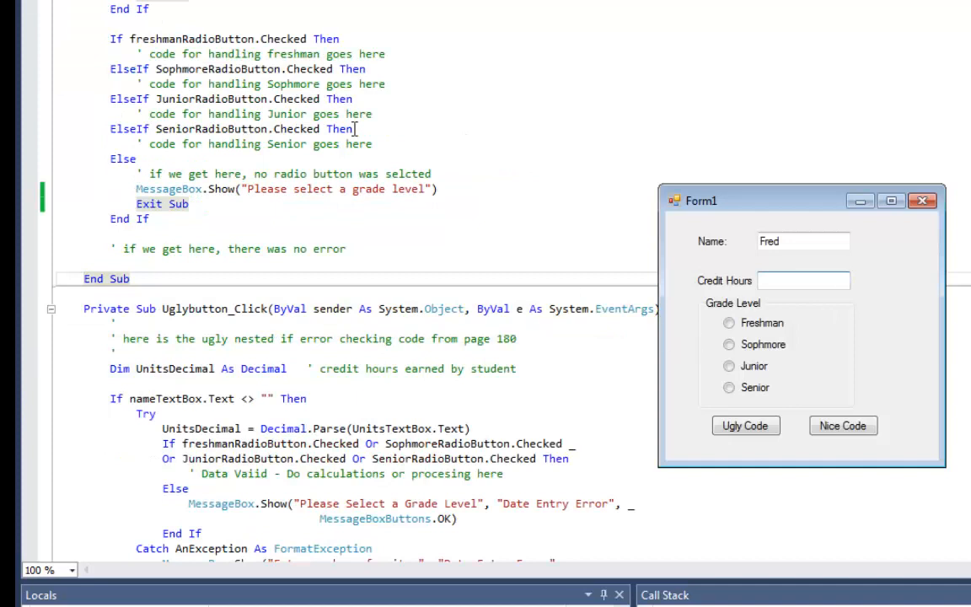
- Run Nice Code with Fred, step past the name and hours checks and highlight the grade-level checks
left_click(728, 366)
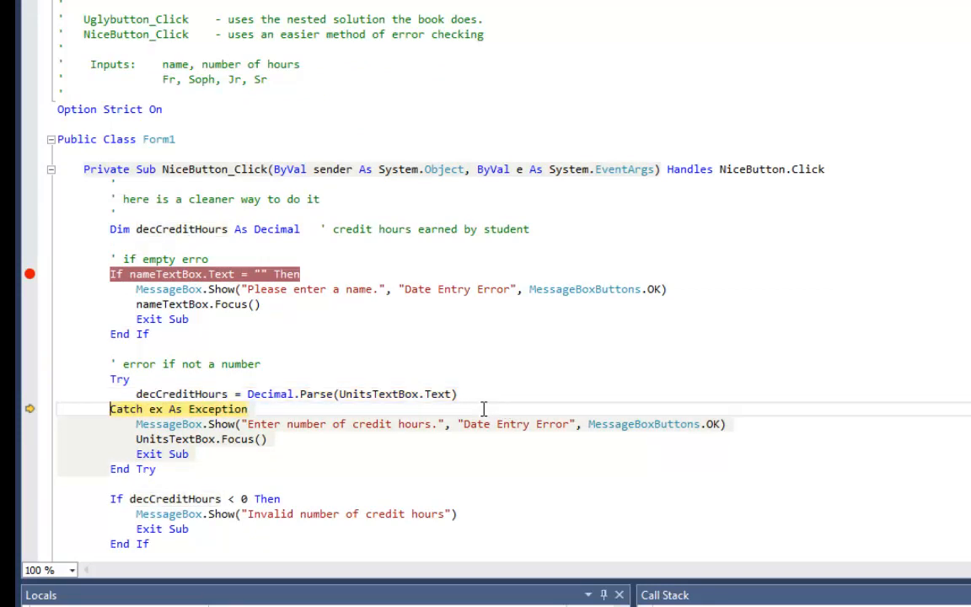
mouse_move(182, 394)
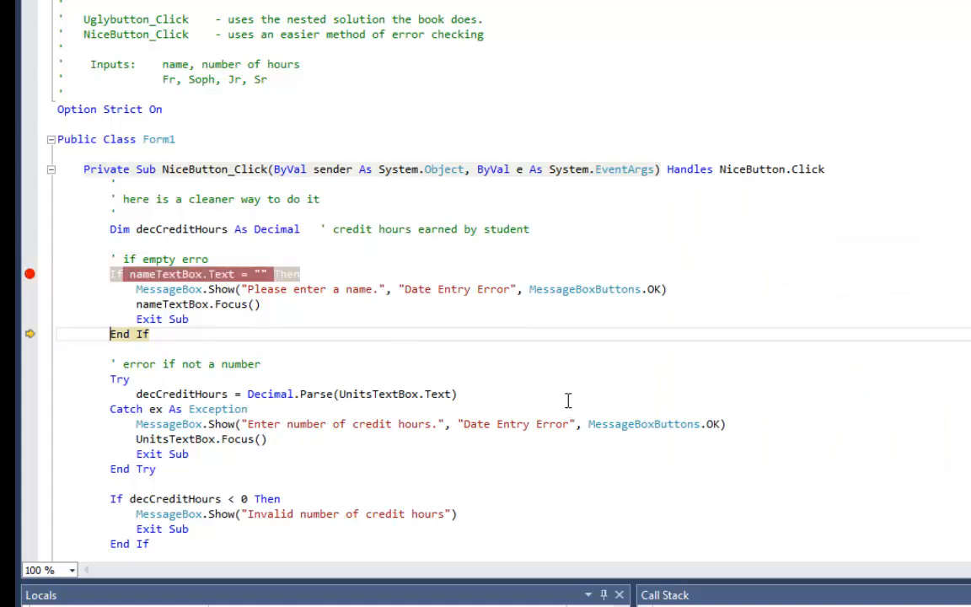
key("F10")
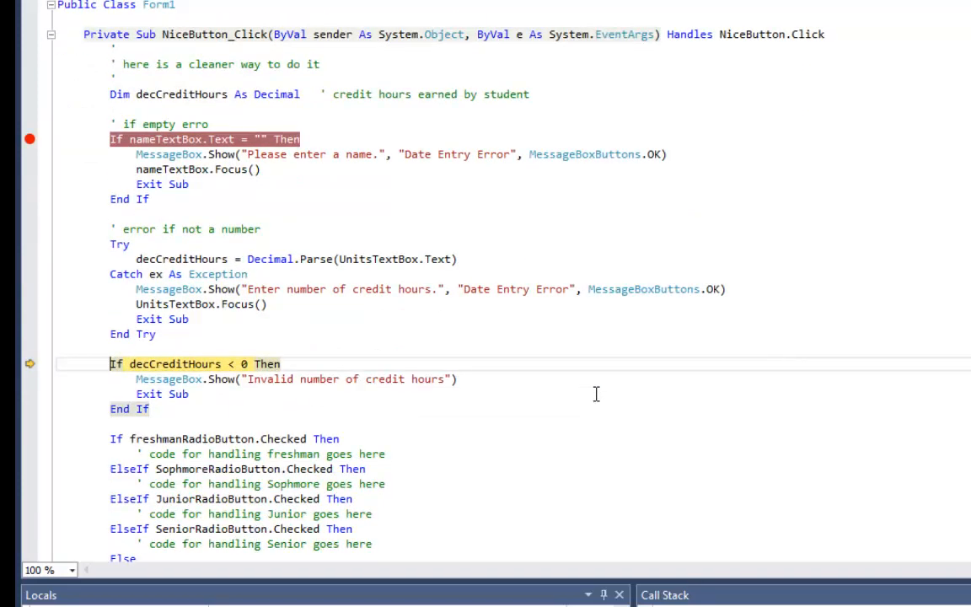
scroll("down", 3)
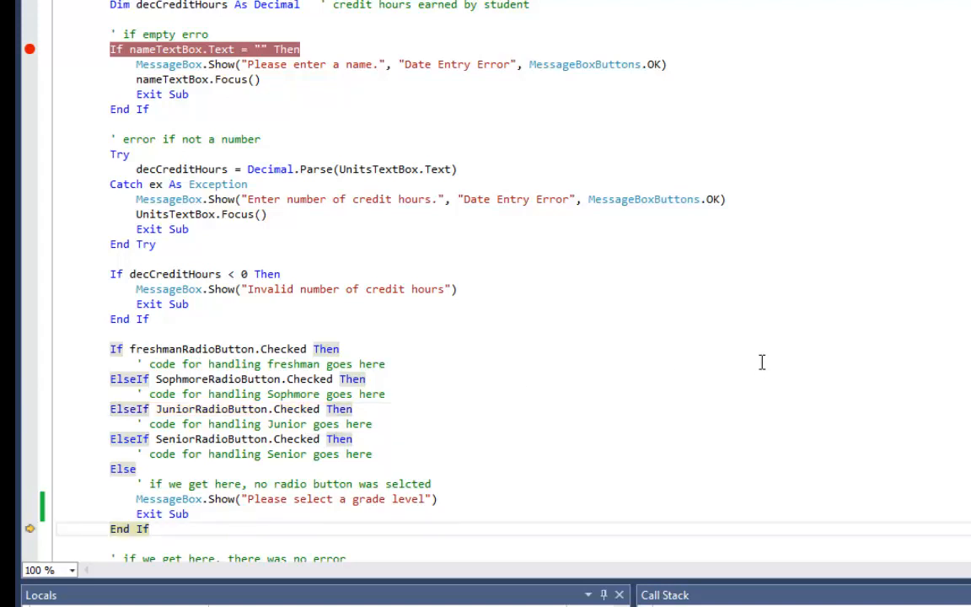
scroll("down", 3)
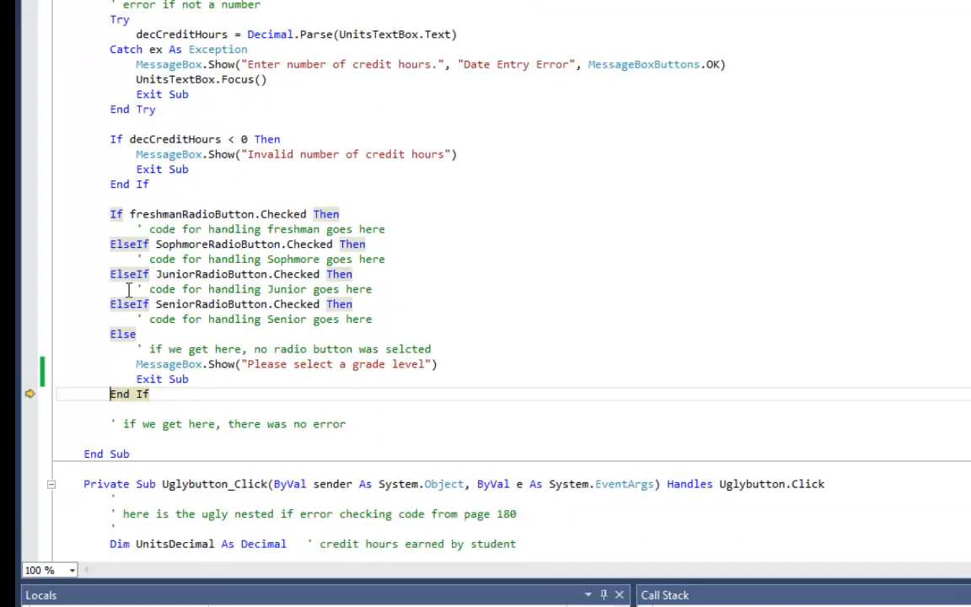
double_click(253, 289)
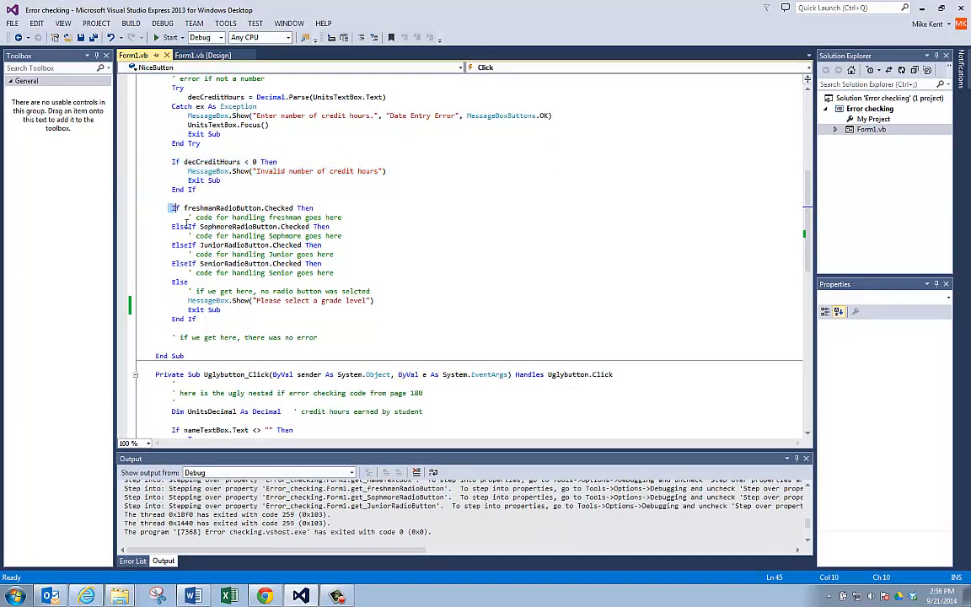
- Highlight the grade-level If/ElseIf radio-button checks and the closing 'there was no error' comment
left_click_drag(172, 207, 199, 319)
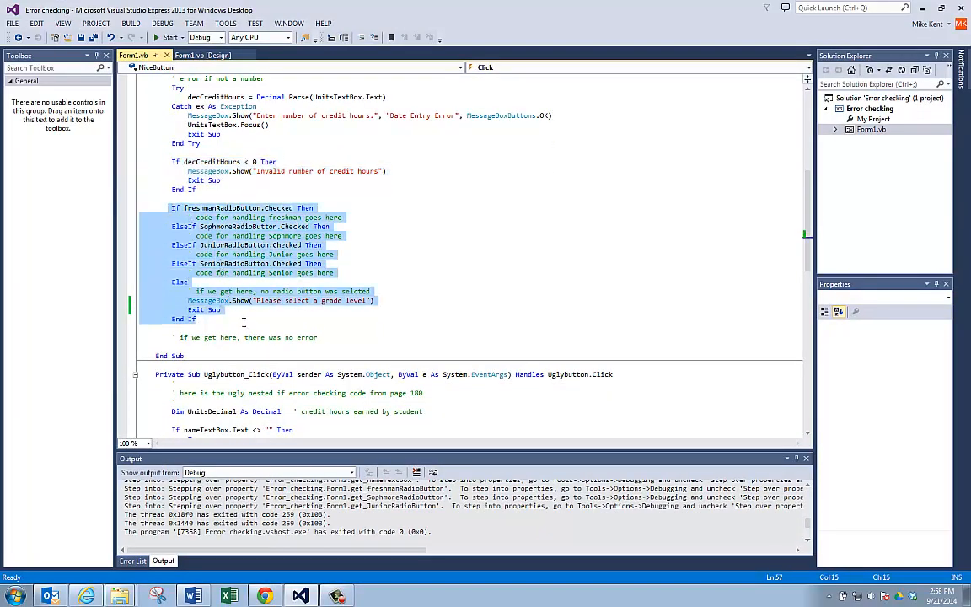
left_click(344, 337)
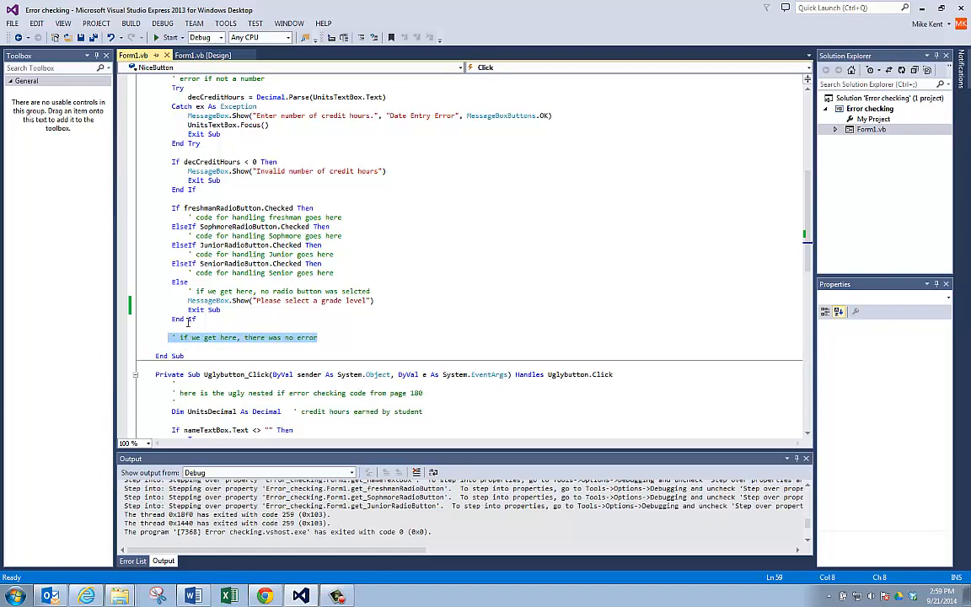
mouse_move(399, 260)
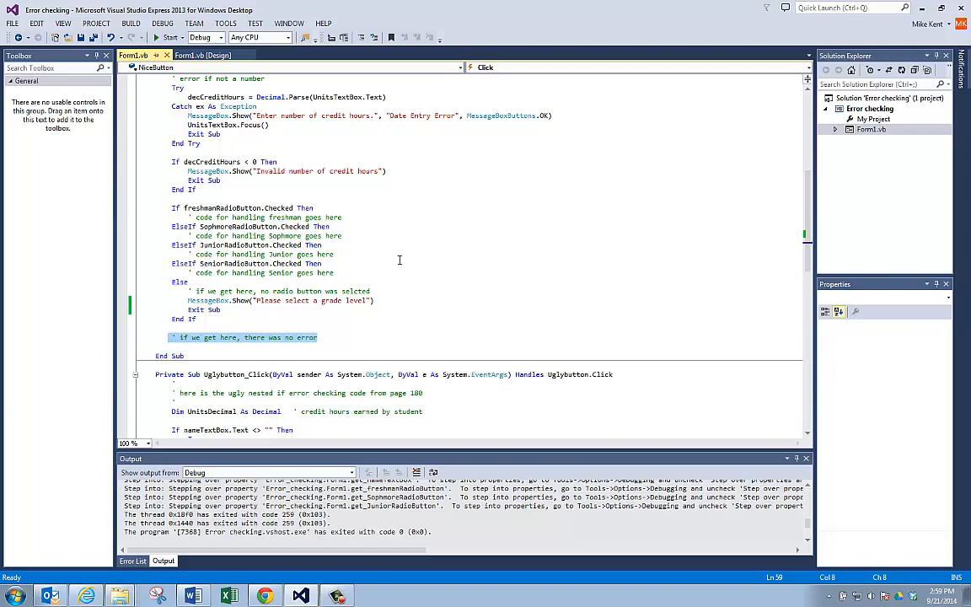